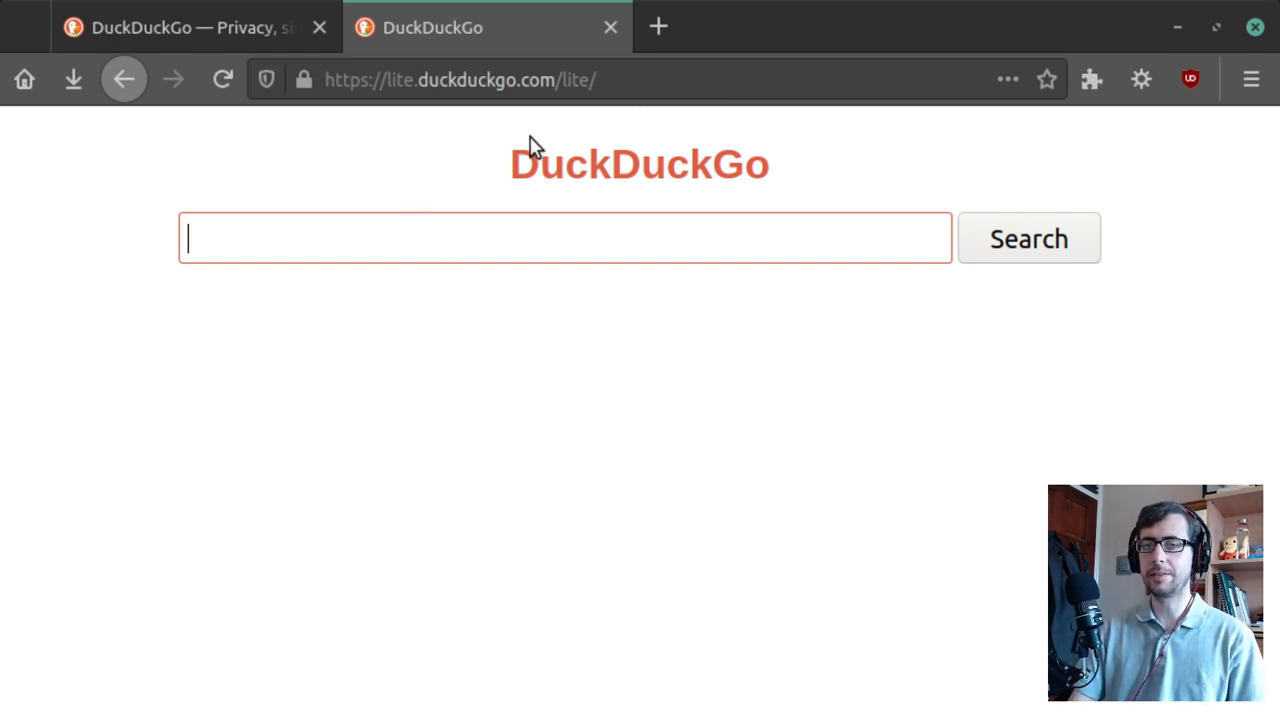
mouse_move(624, 204)
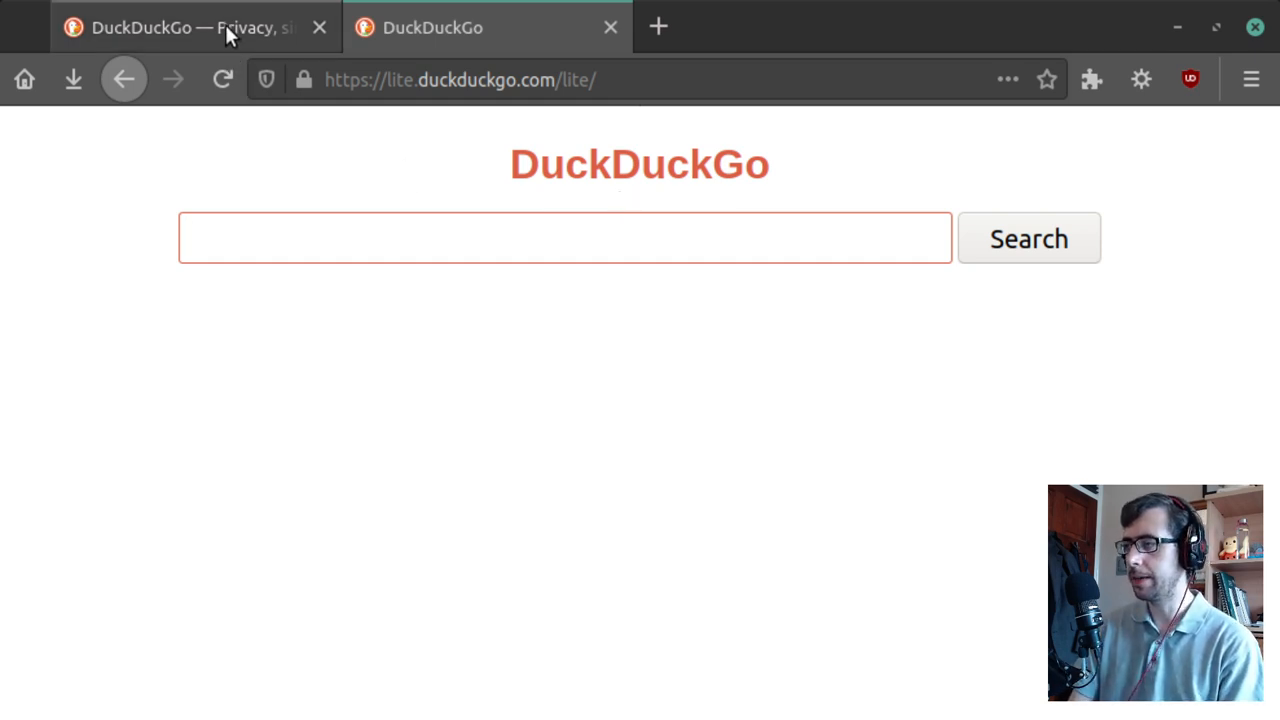
mouse_move(232, 44)
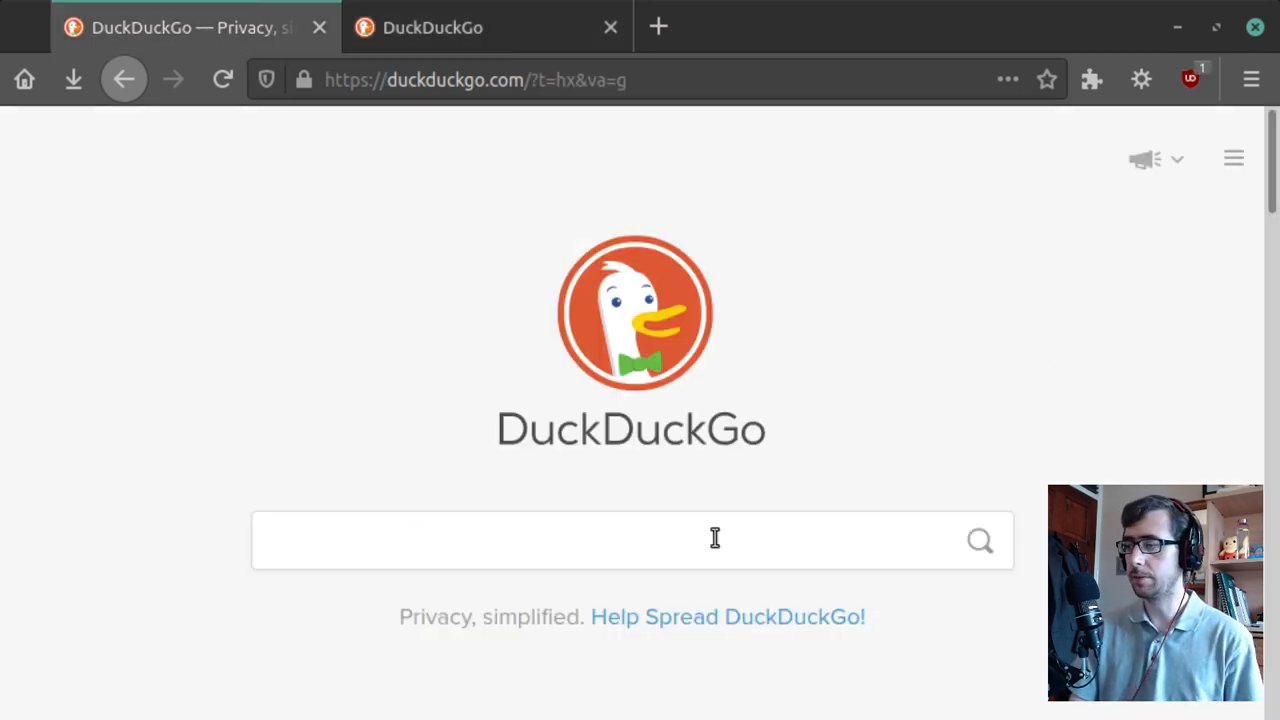
- Search DuckDuckGo for 'Birmingham' and scroll through the UK-region results and city info panel
text(Birmingham)
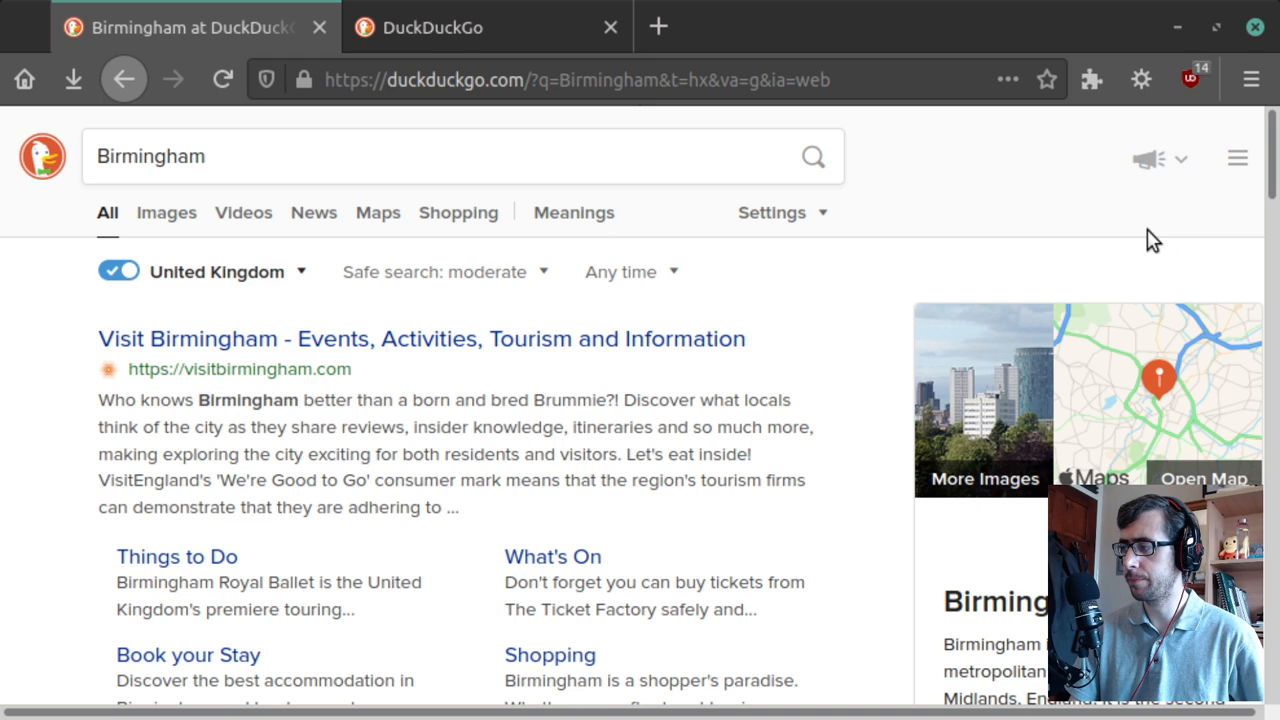
scroll(down, 3)
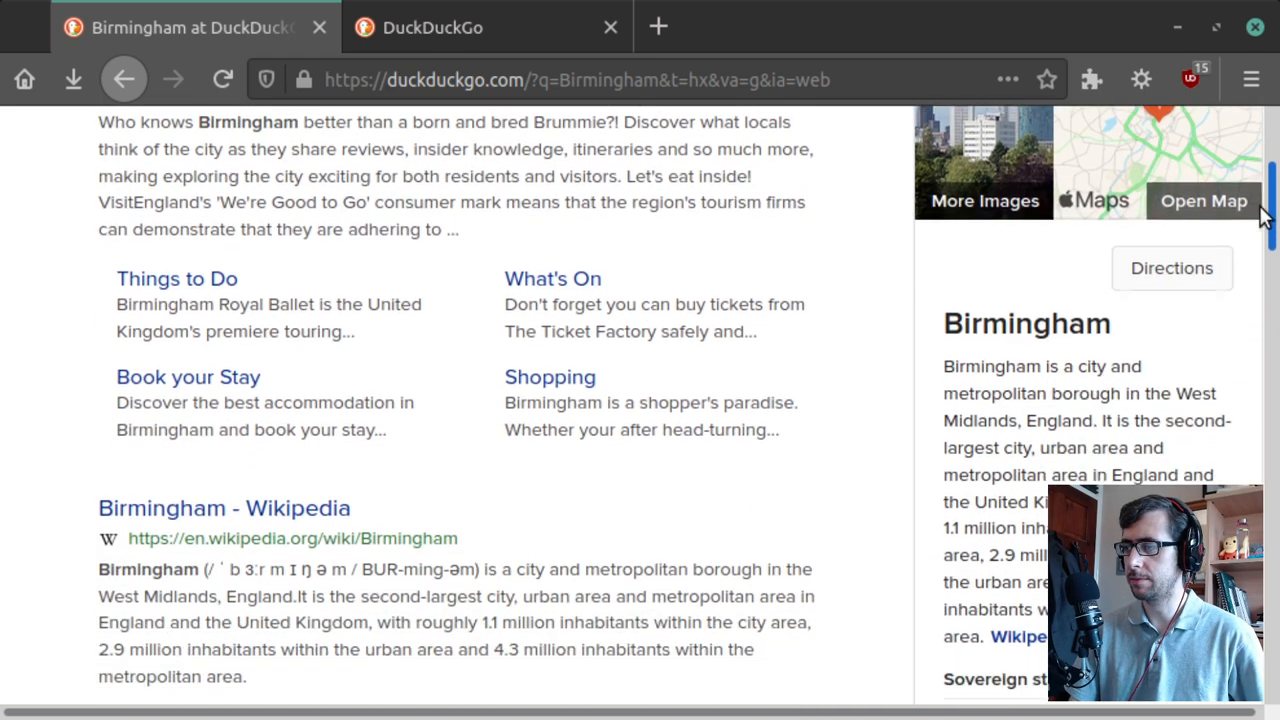
scroll(up, 3)
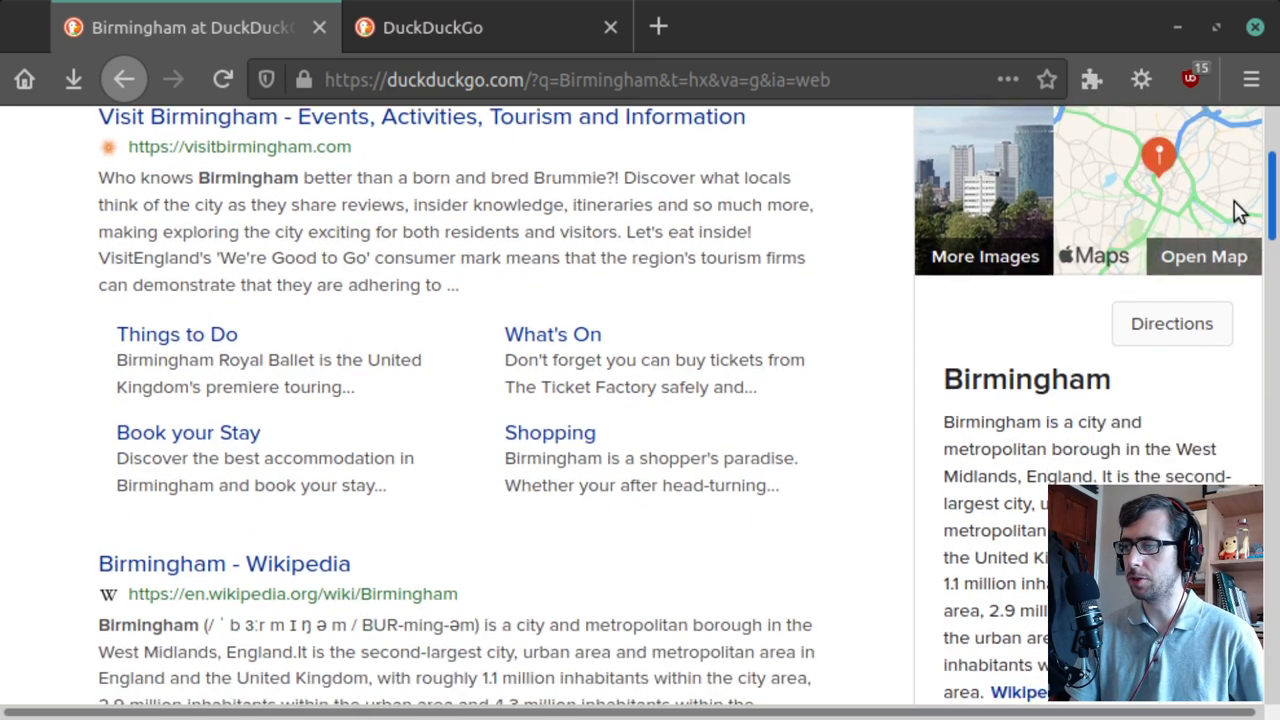
scroll(down, 3)
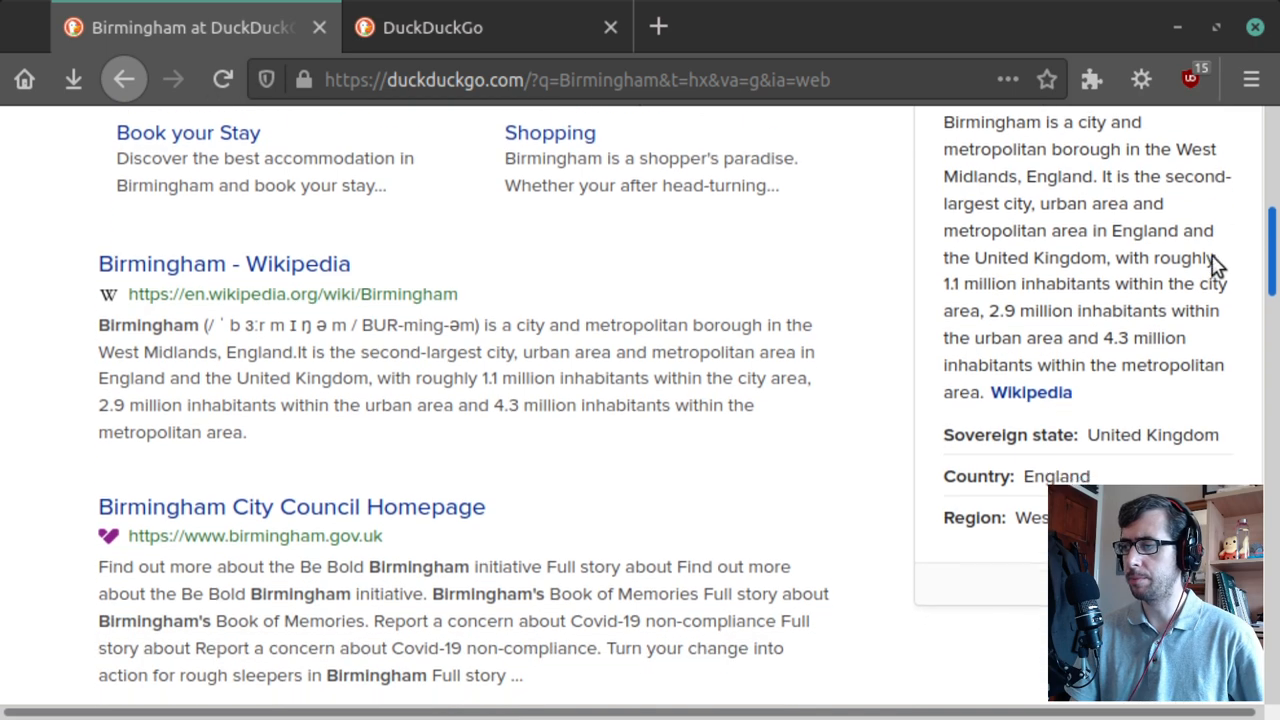
scroll(up, 3)
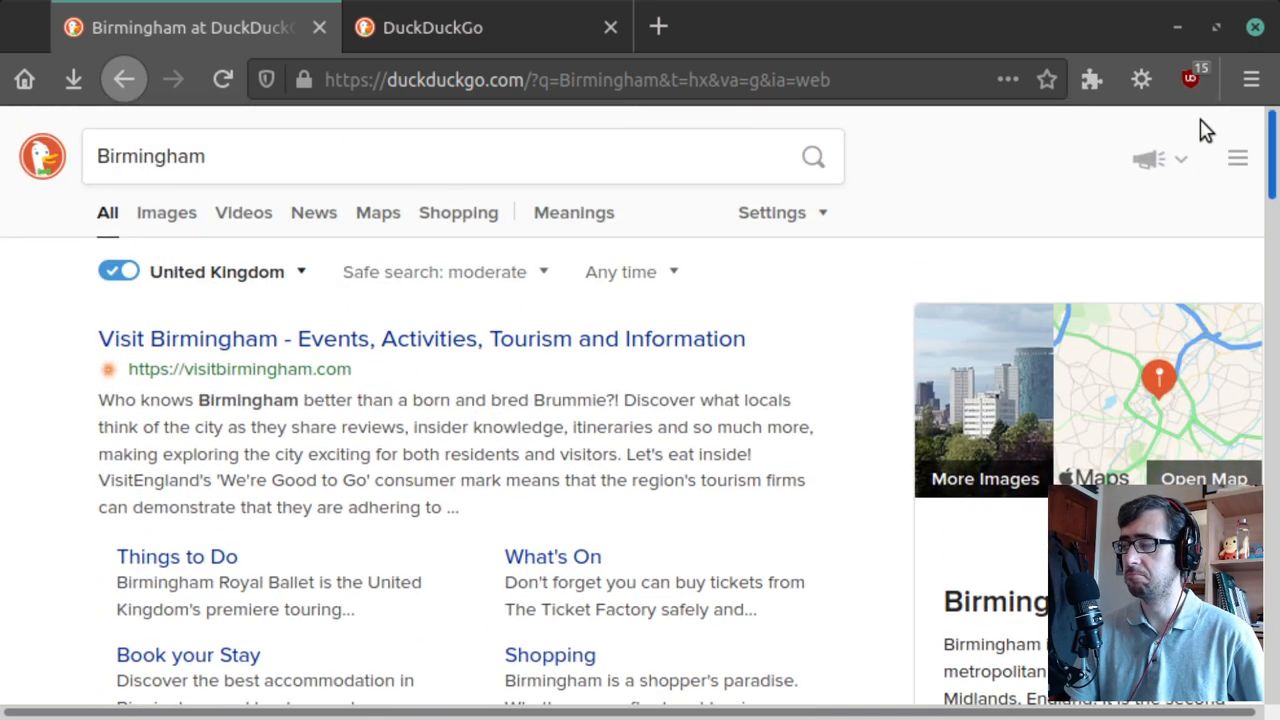
mouse_move(476, 28)
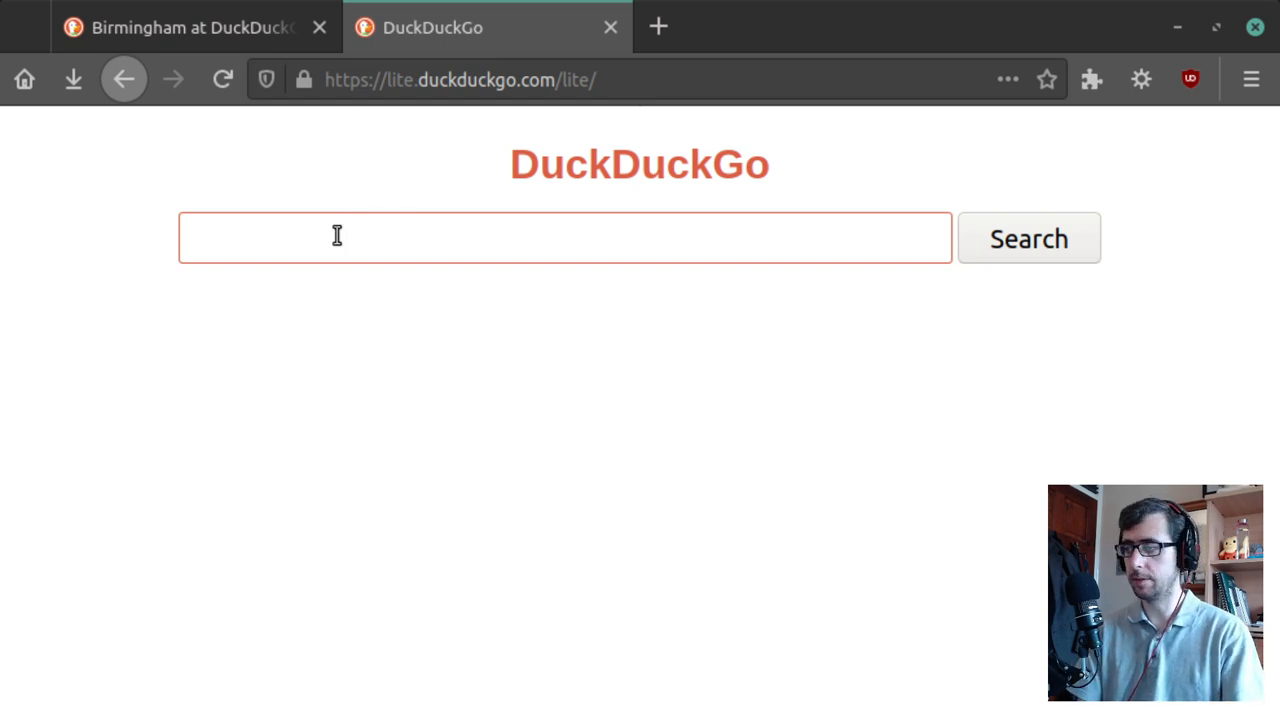
- Search DuckDuckGo Lite for 'Birmingham' and scroll the plain numbered results list
text(Birmingham)
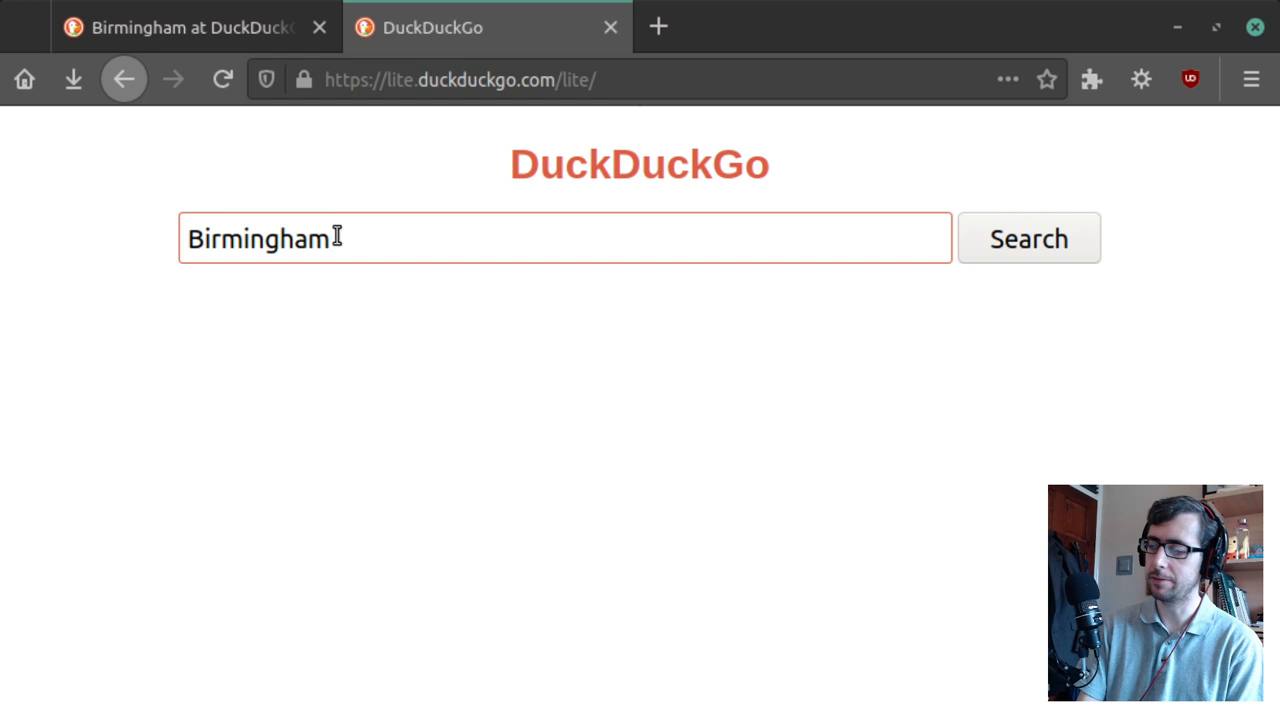
click(1028, 238)
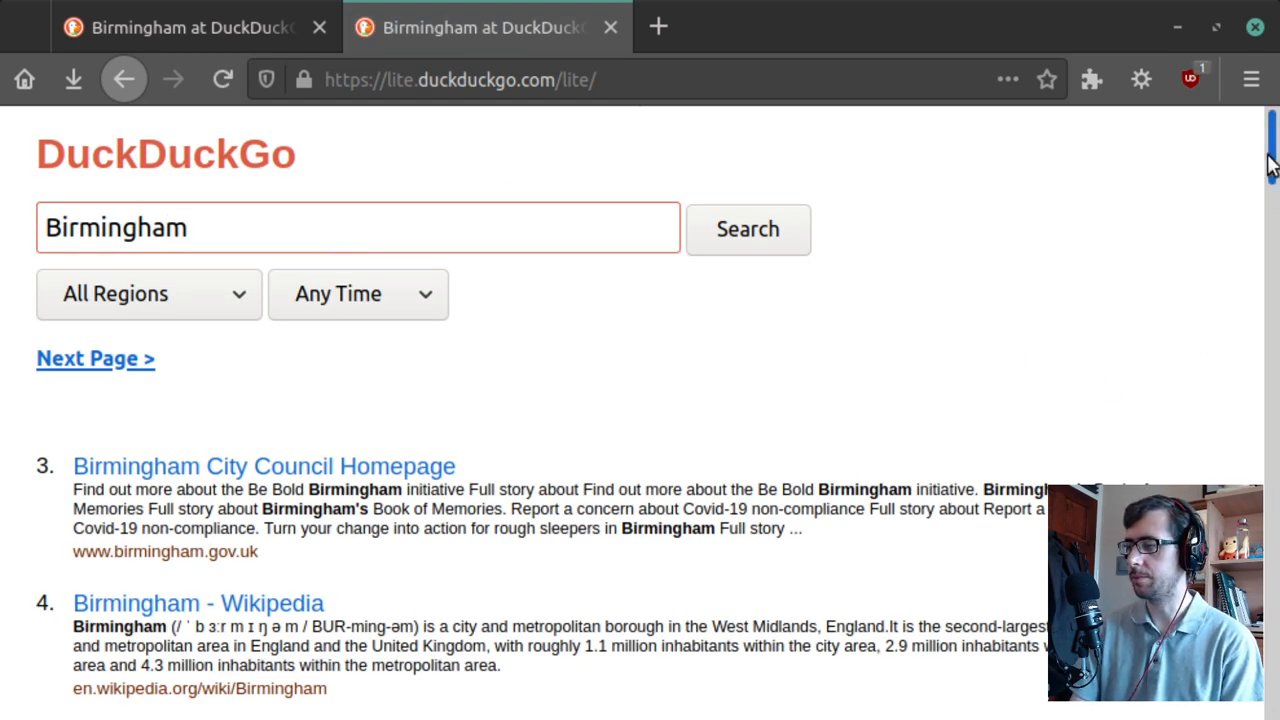
scroll(down, 3)
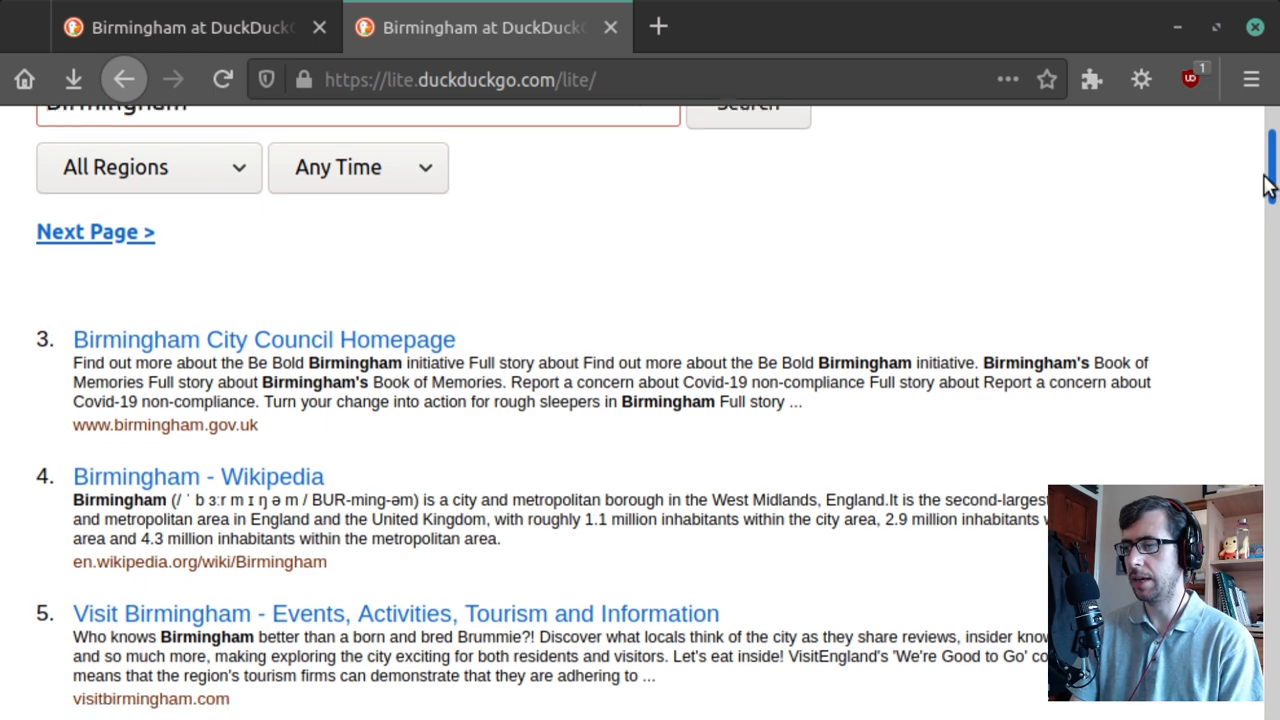
scroll(down, 3)
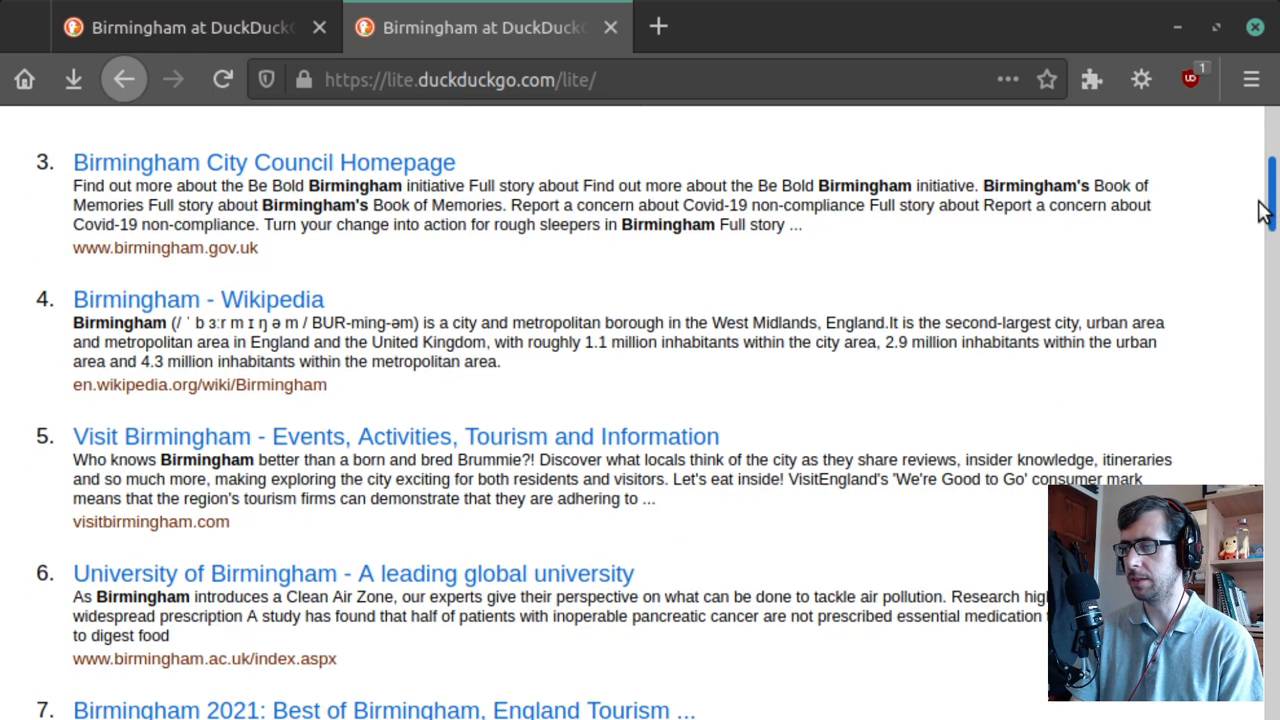
scroll(down, 3)
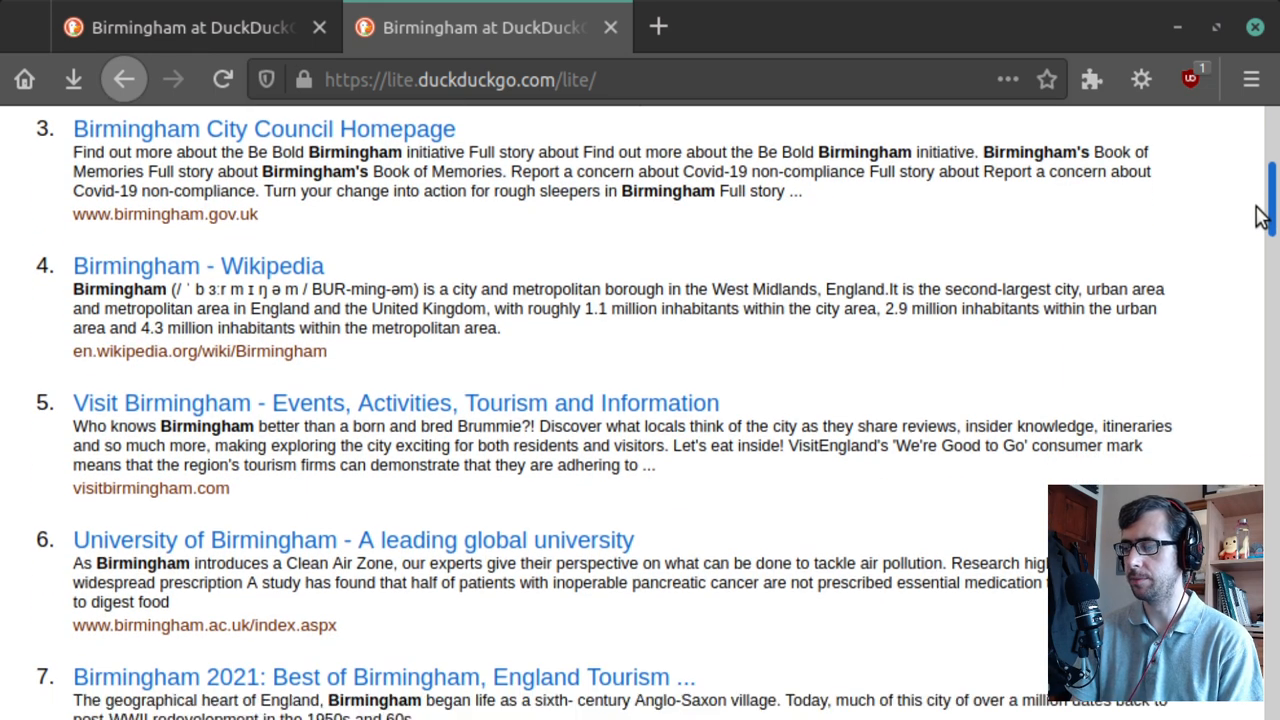
scroll(up, 3)
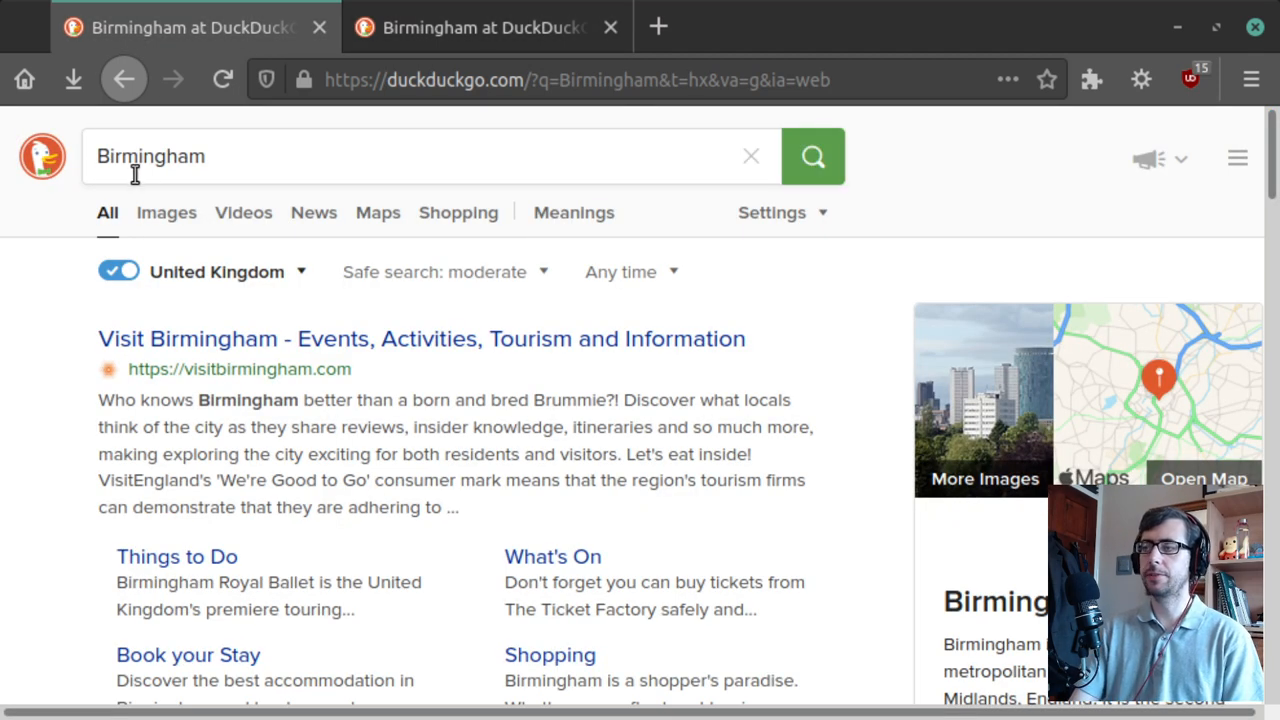
- Go back in the first tab to the blank DuckDuckGo home page with an empty search box
click(124, 80)
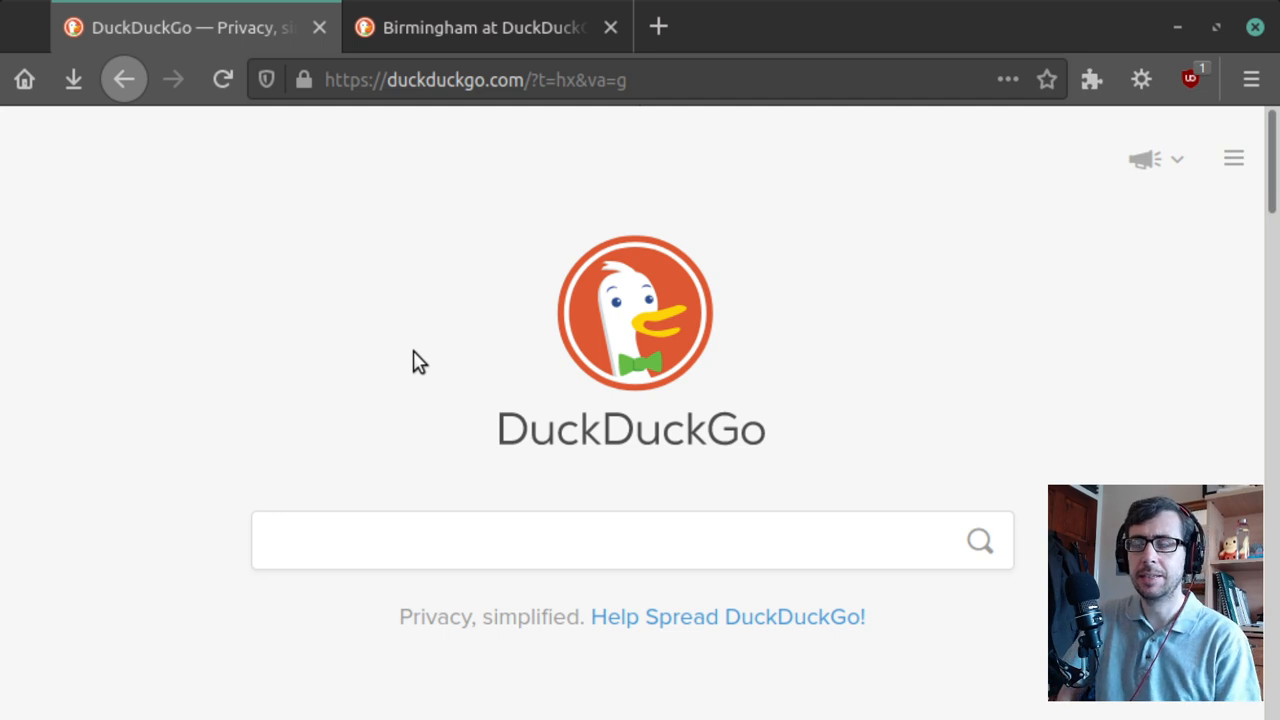
click(632, 540)
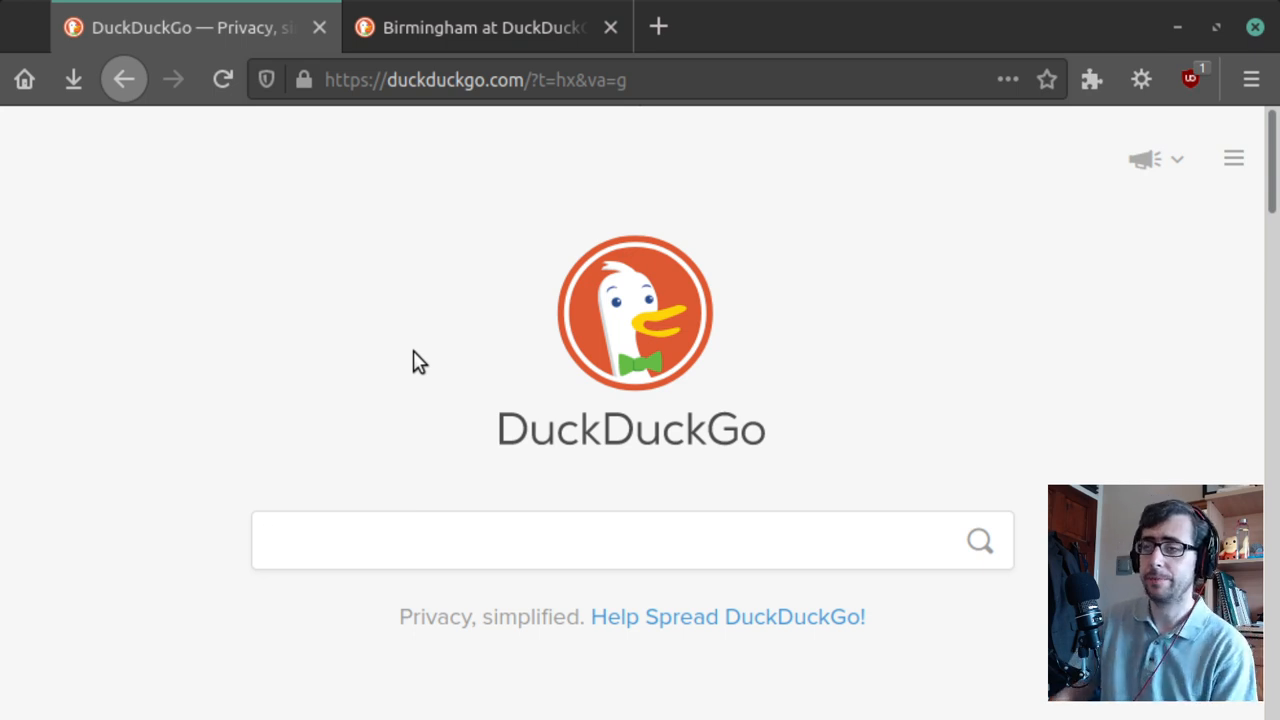
click(630, 540)
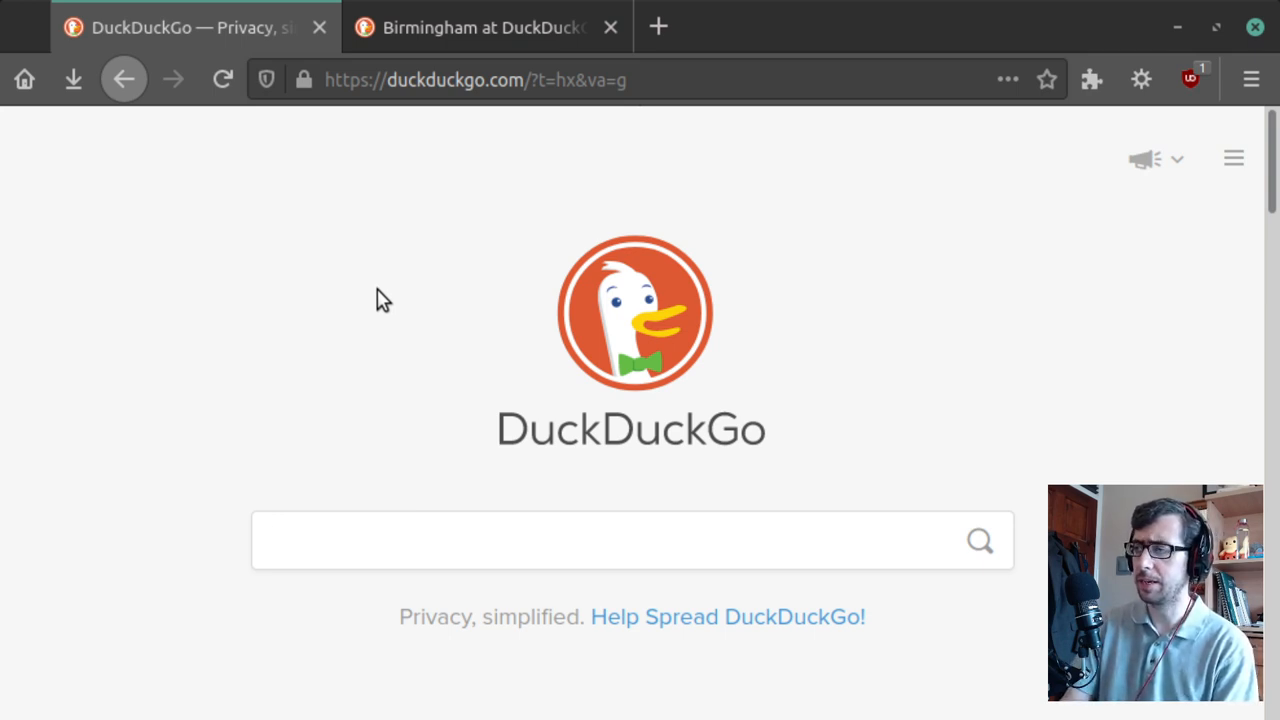
mouse_move(284, 336)
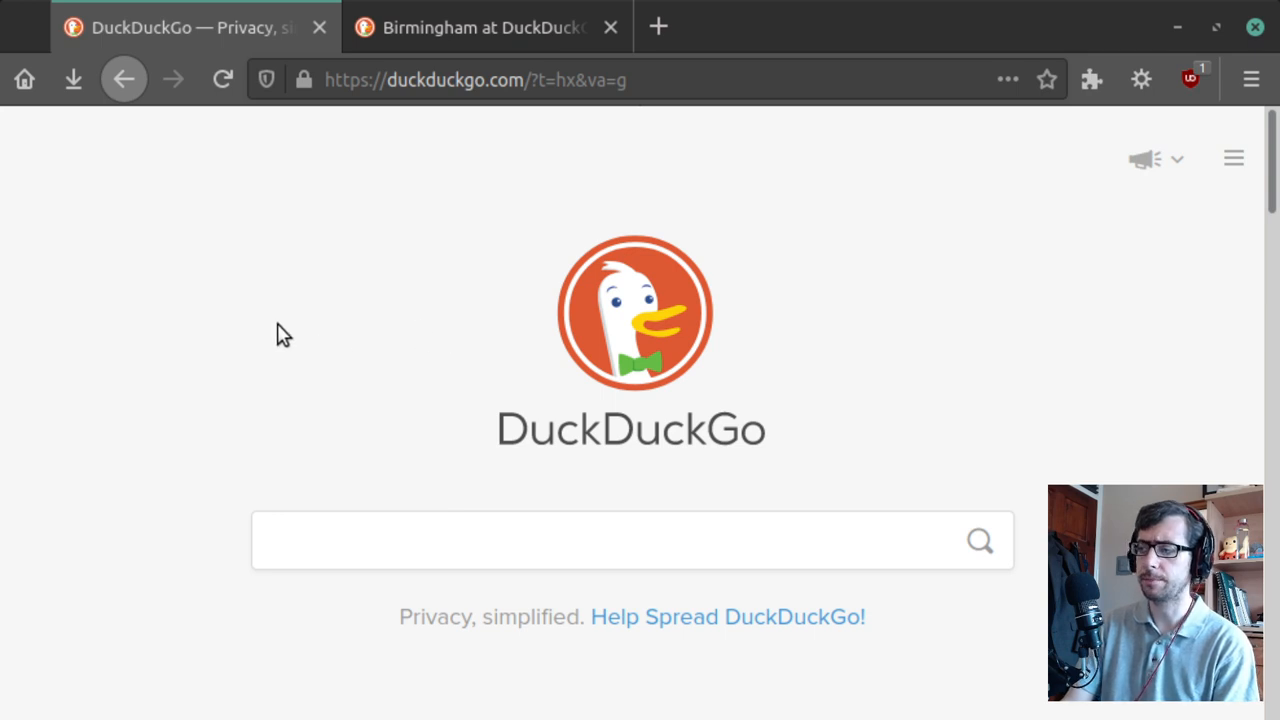
mouse_move(436, 308)
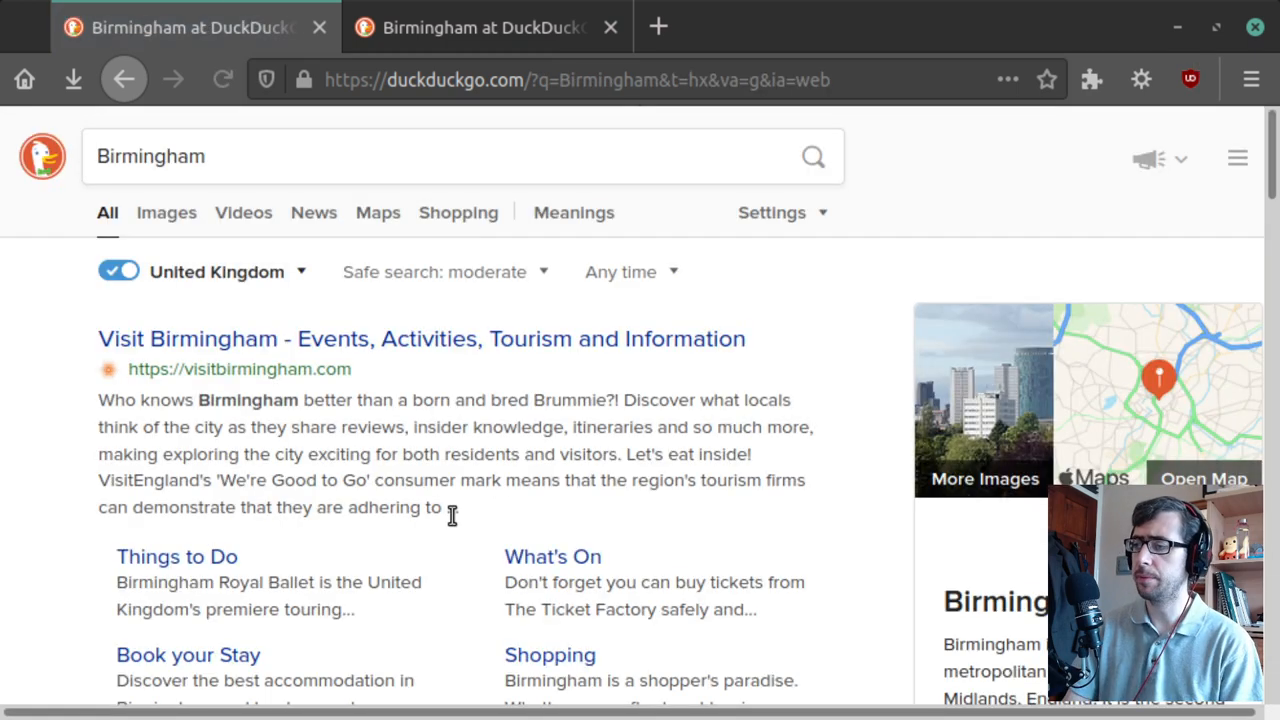
click(166, 212)
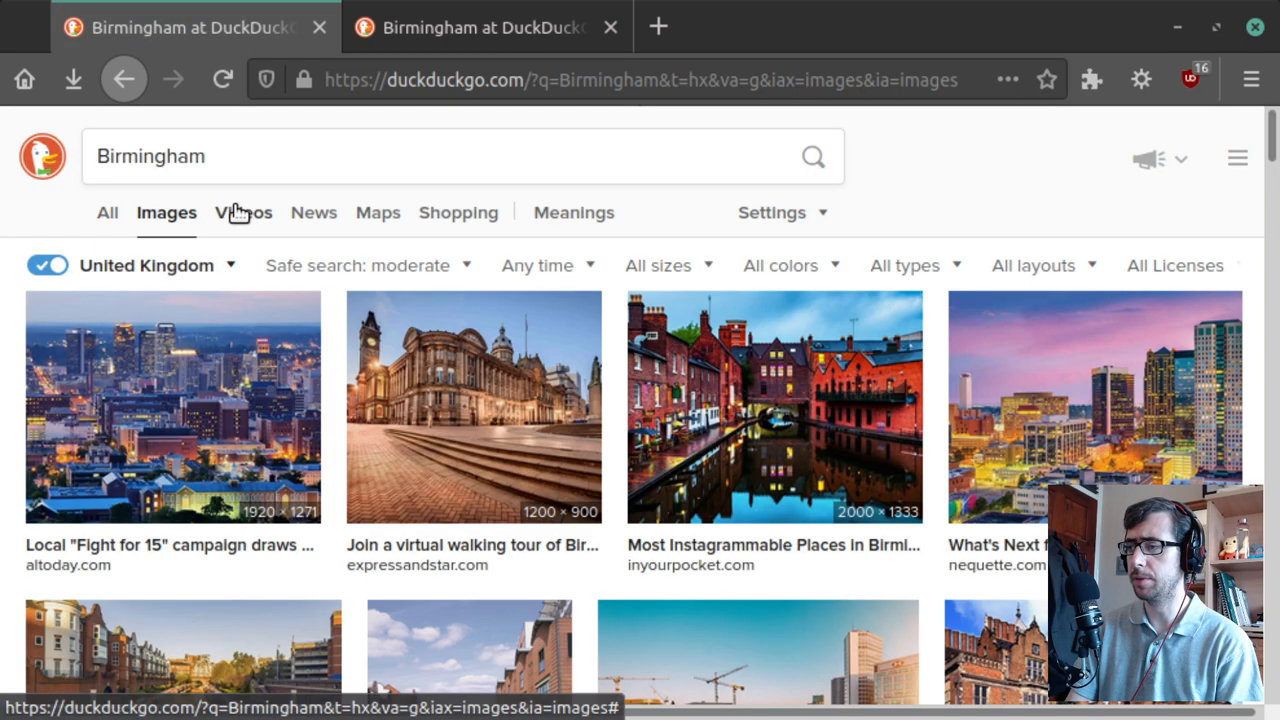
click(108, 212)
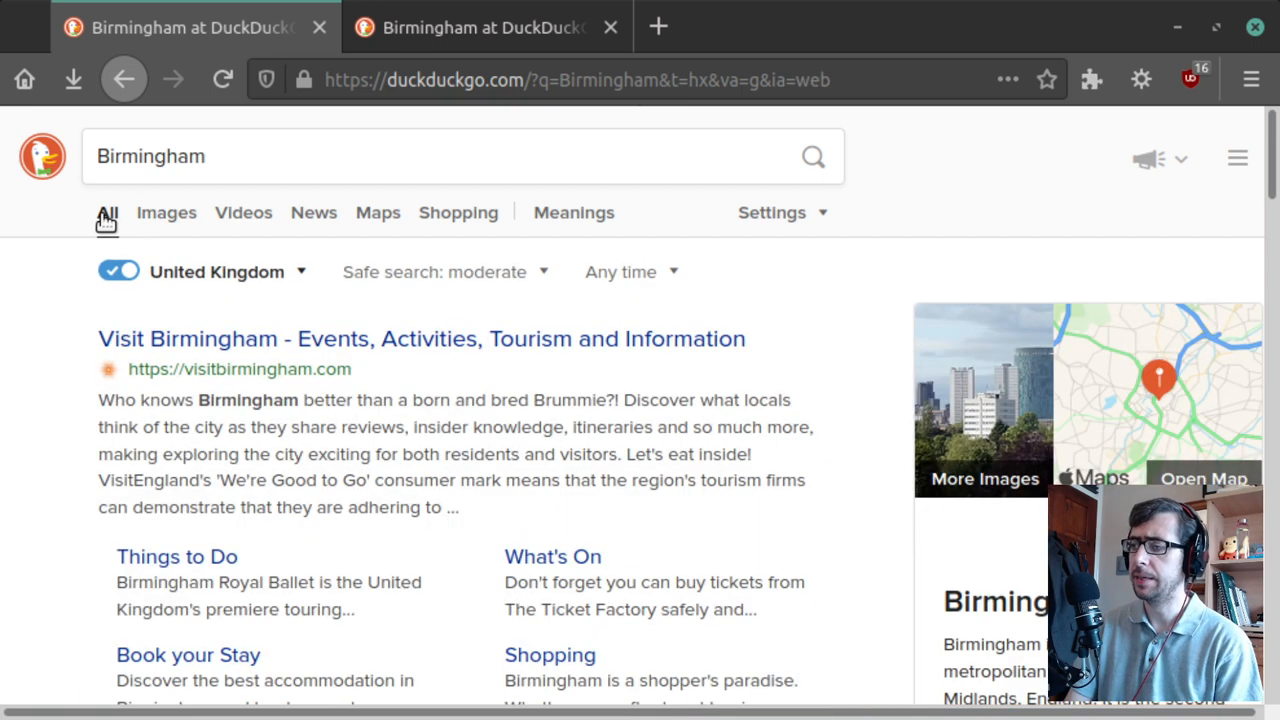
click(484, 28)
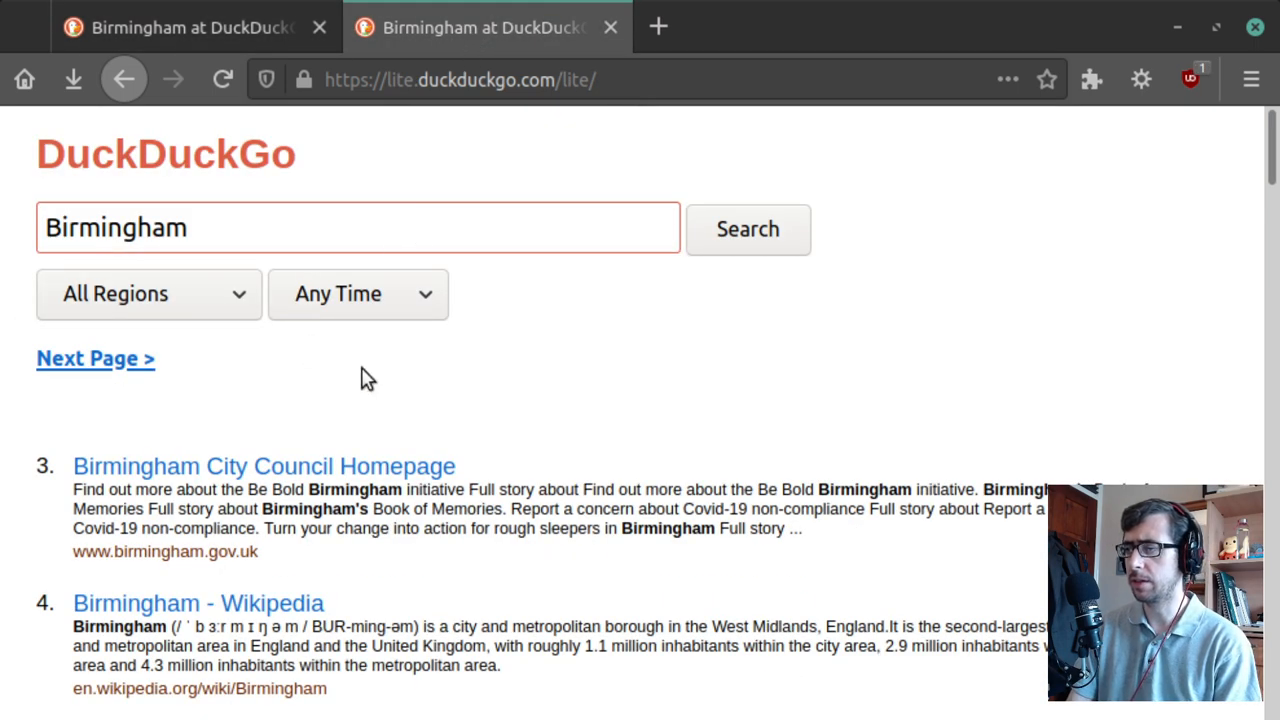
mouse_move(176, 336)
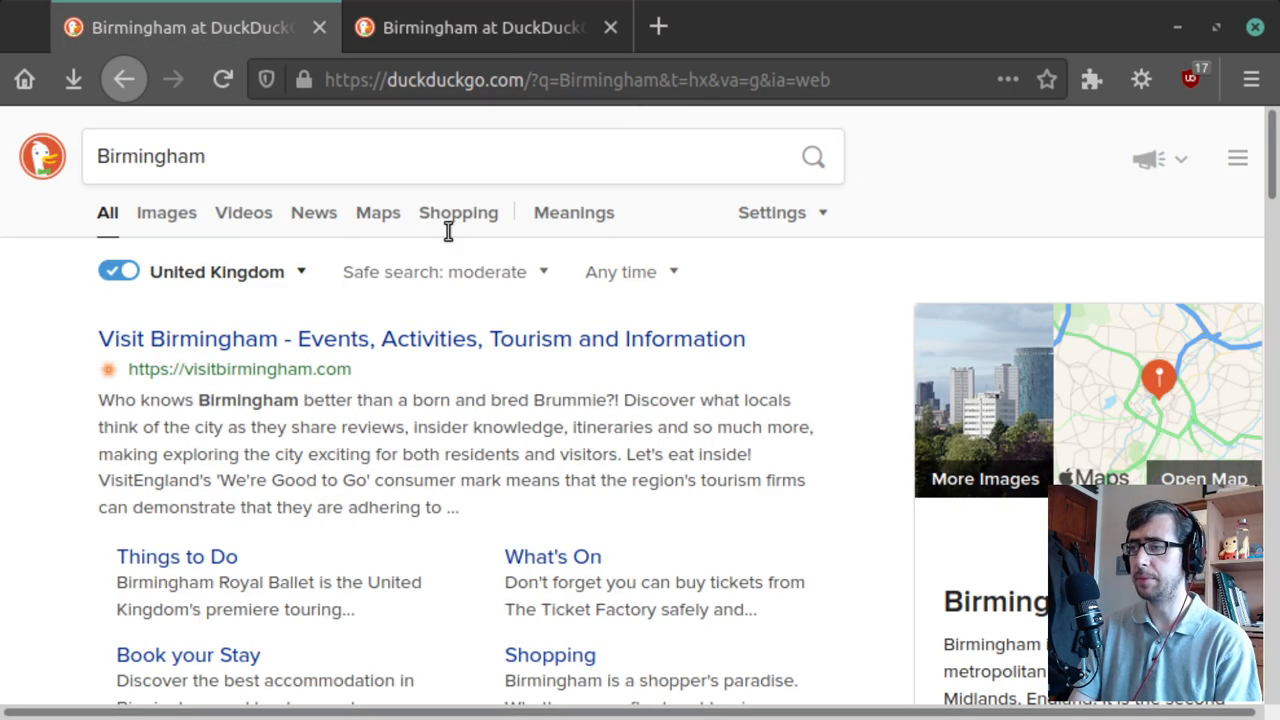
mouse_move(48, 358)
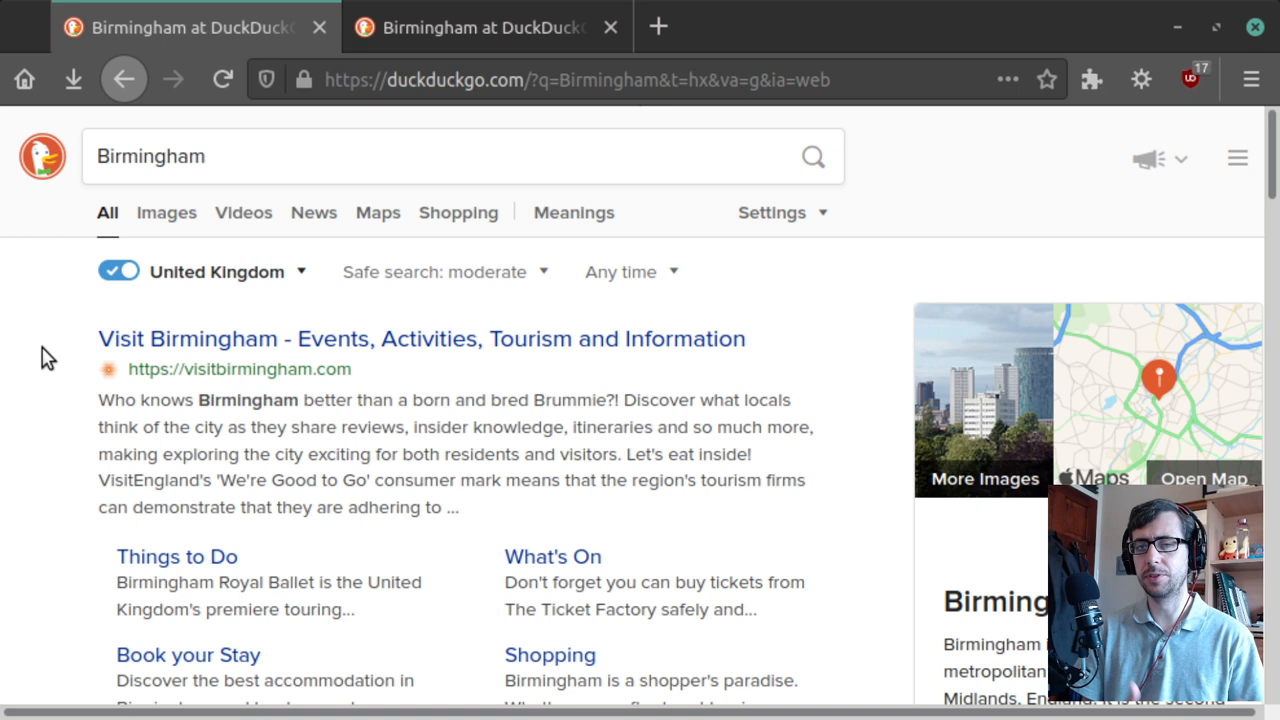
- Search DuckDuckGo for 'searx' and follow the searx.me result to the Searx homepage
click(354, 156)
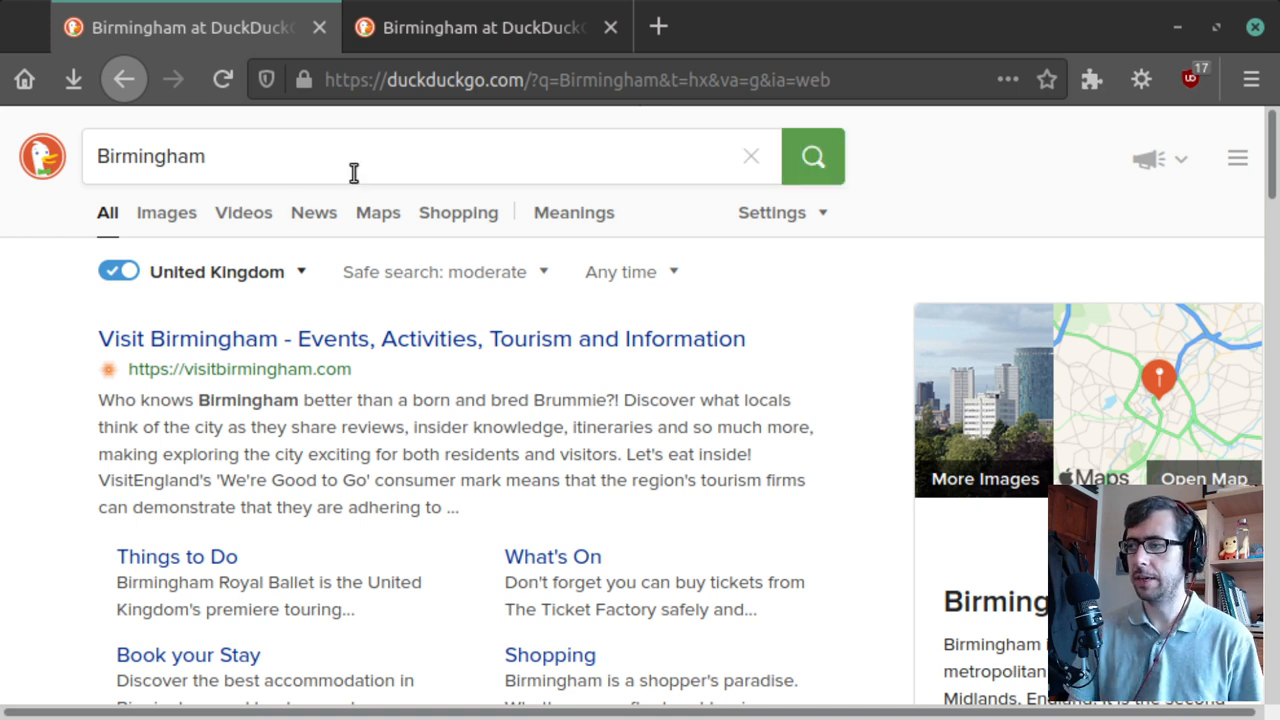
text(sear)
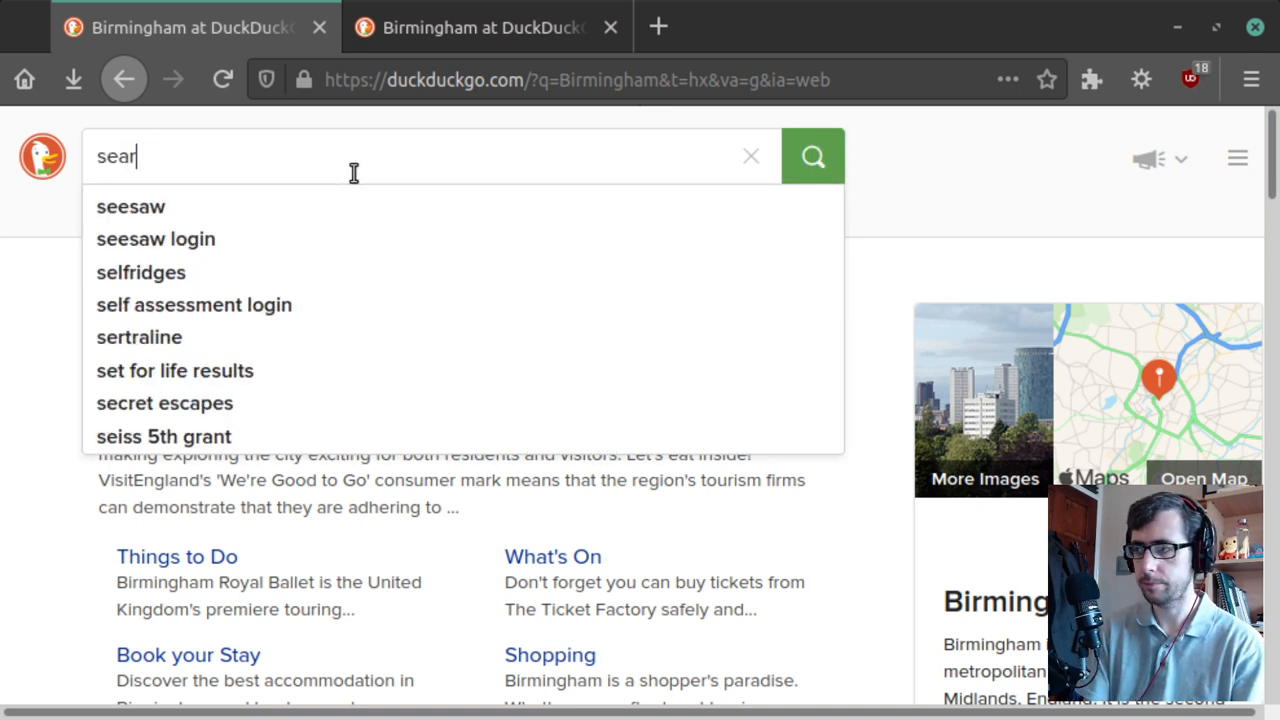
text(x)
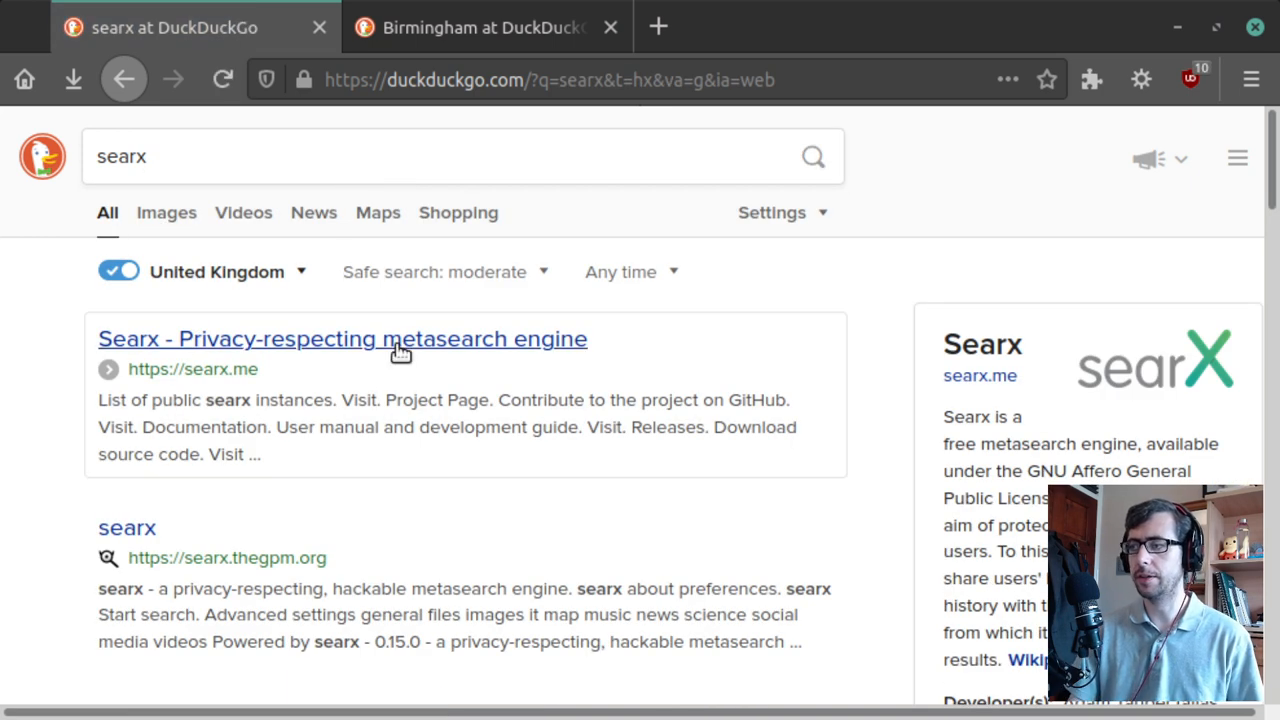
mouse_move(400, 352)
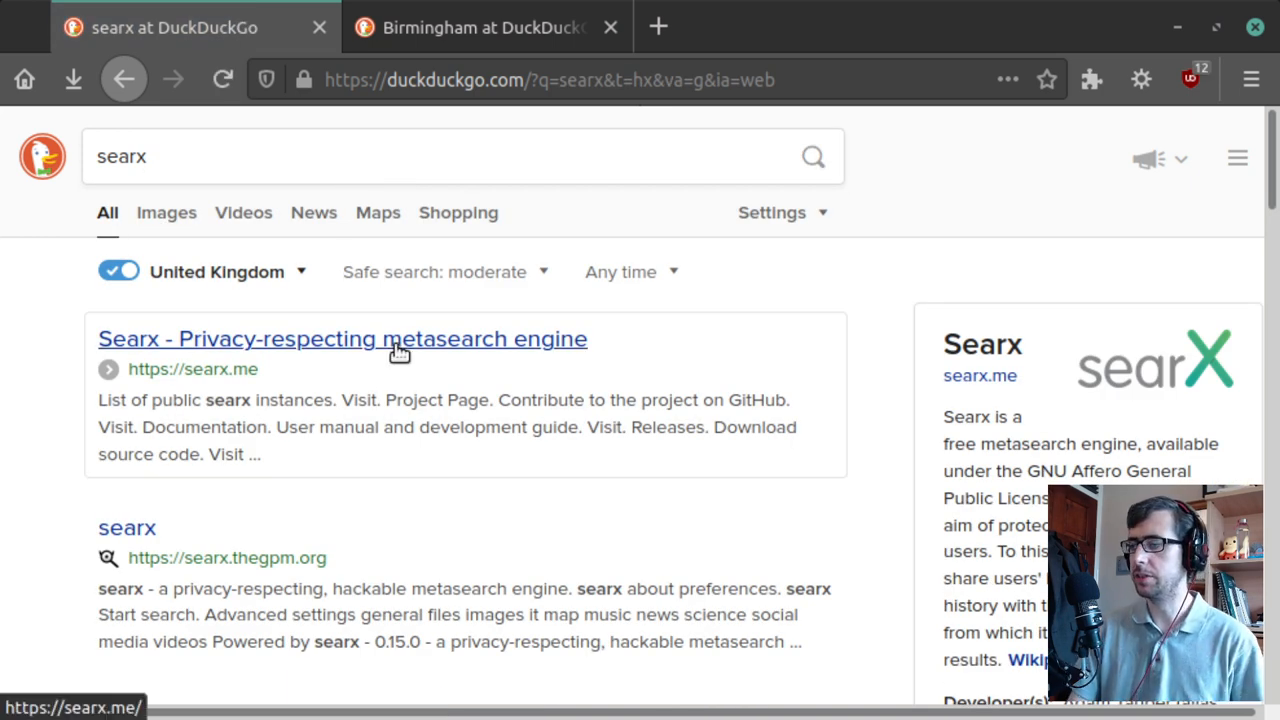
mouse_move(416, 404)
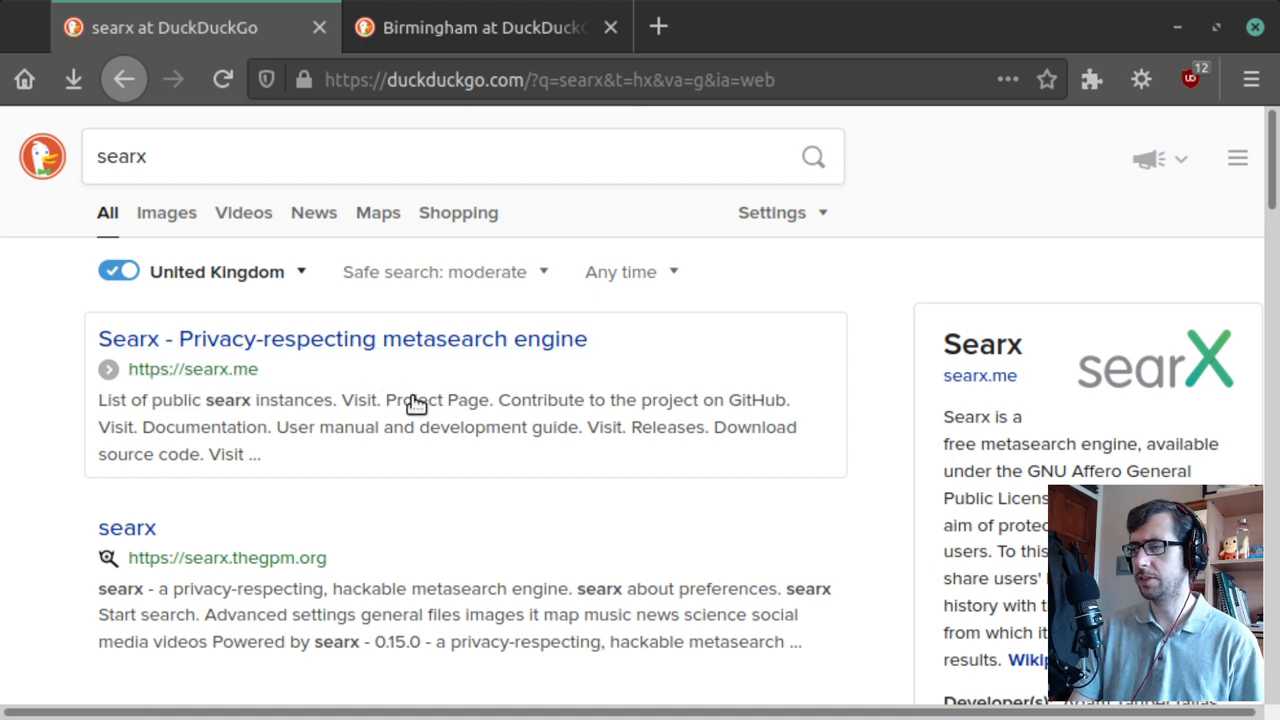
click(342, 338)
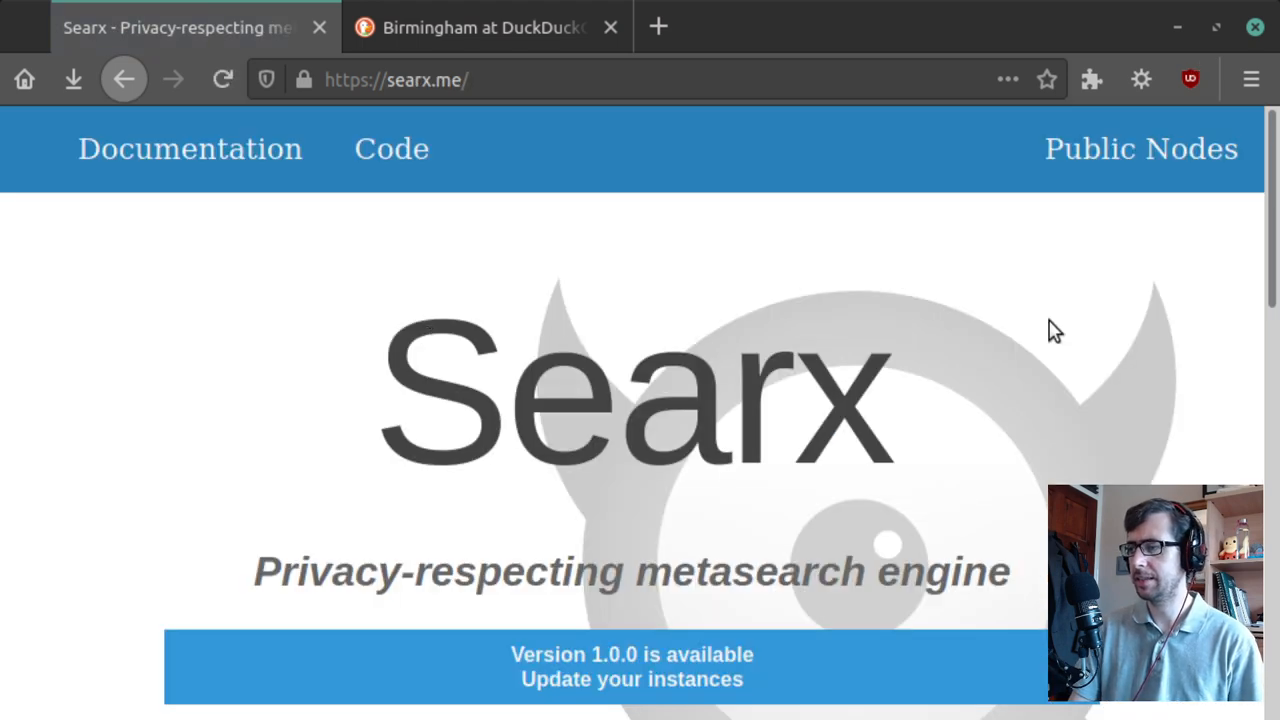
- From the Searx public instances list, navigate to the searx.be instance
scroll(down, 3)
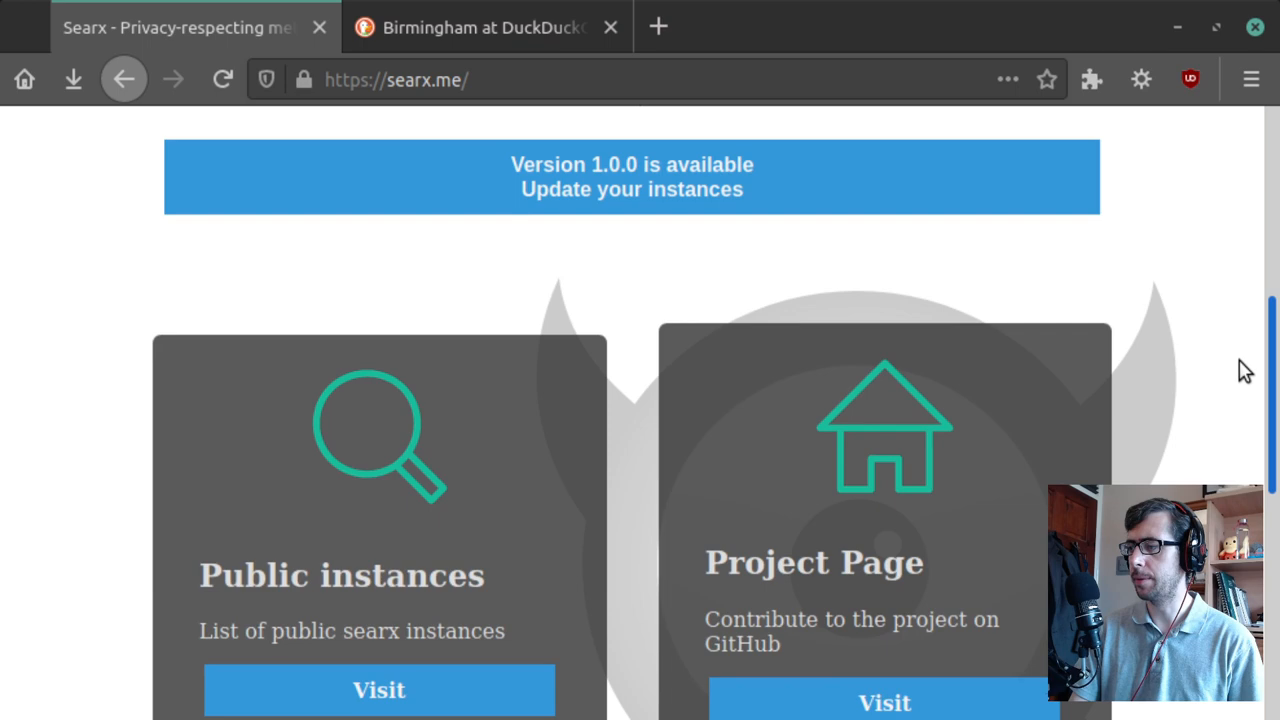
scroll(down, 3)
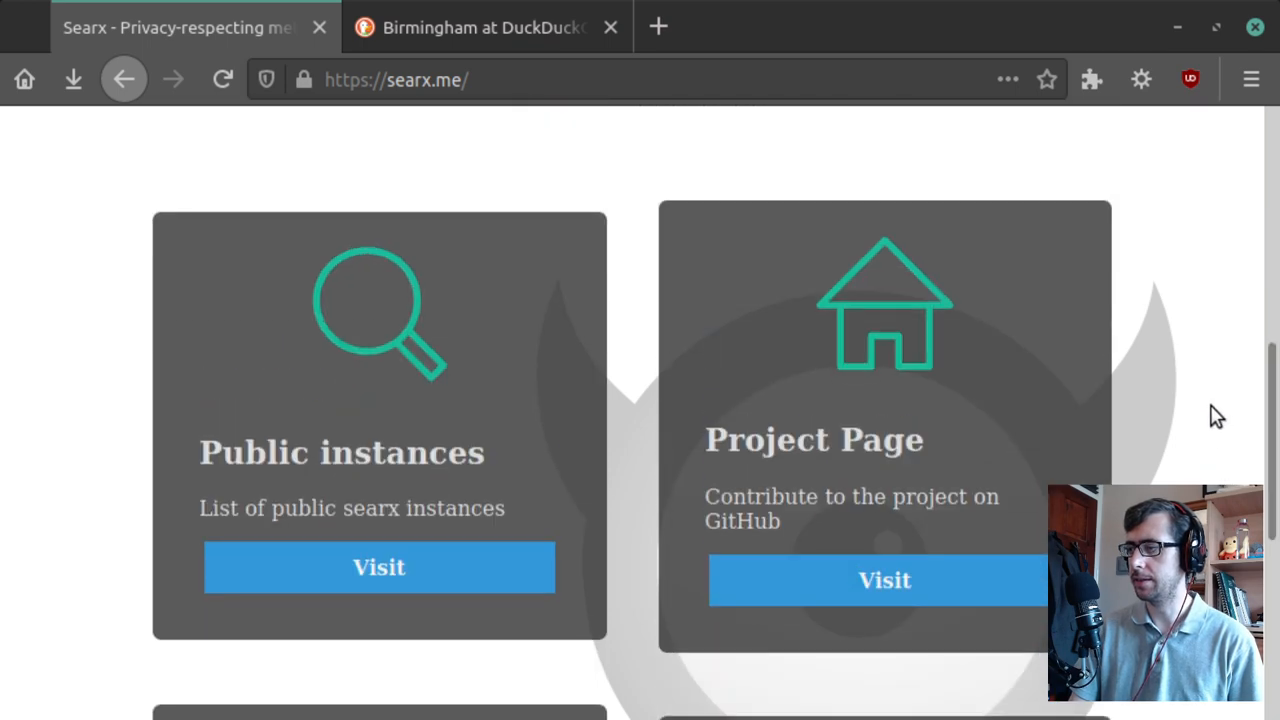
click(380, 568)
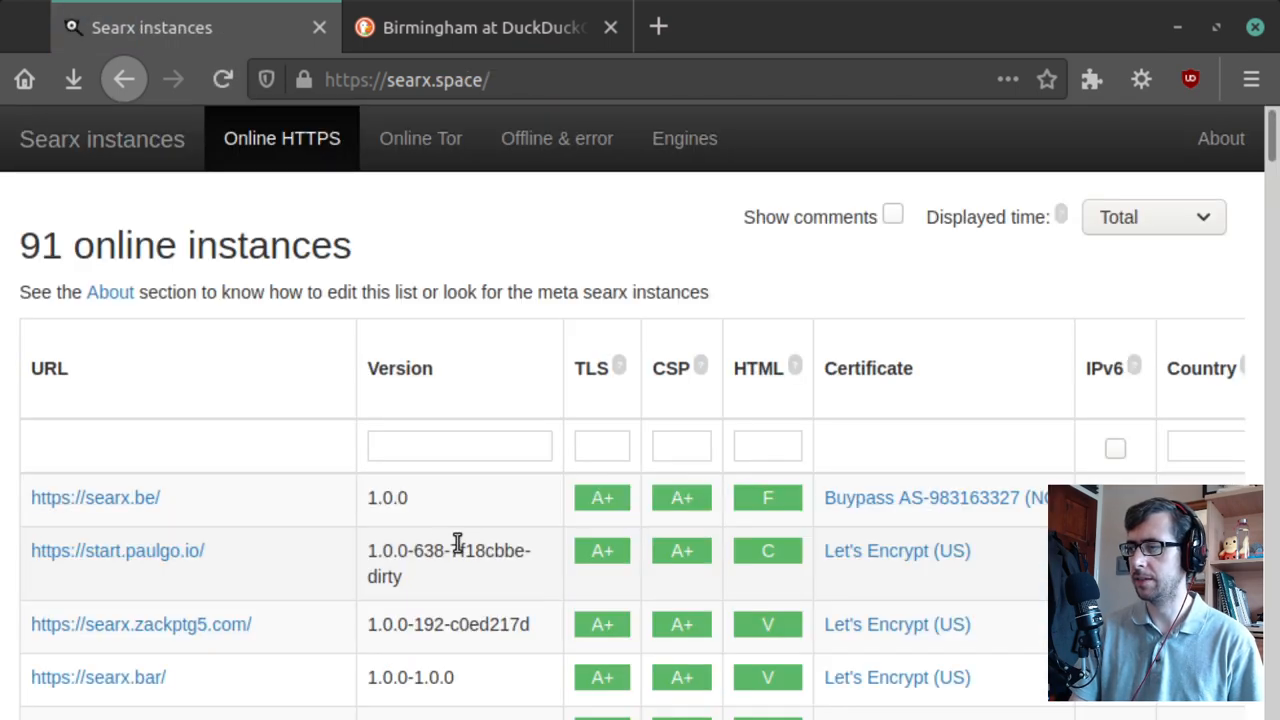
mouse_move(96, 496)
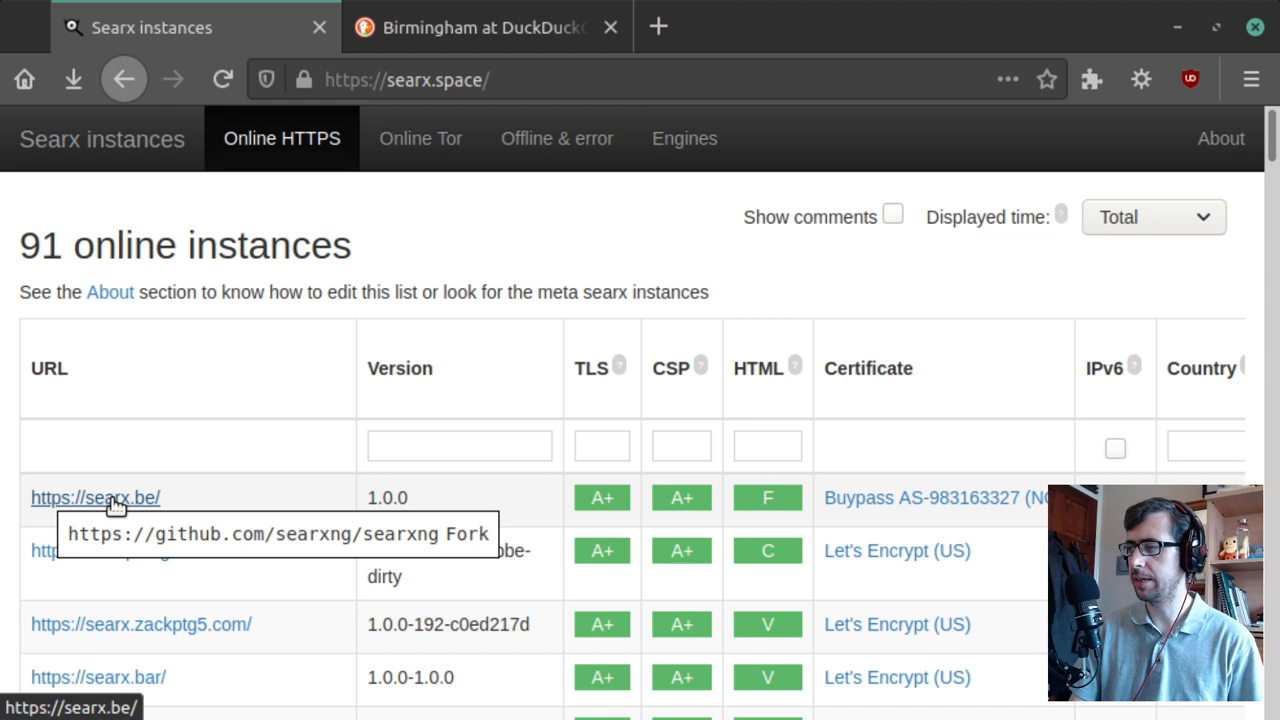
click(96, 496)
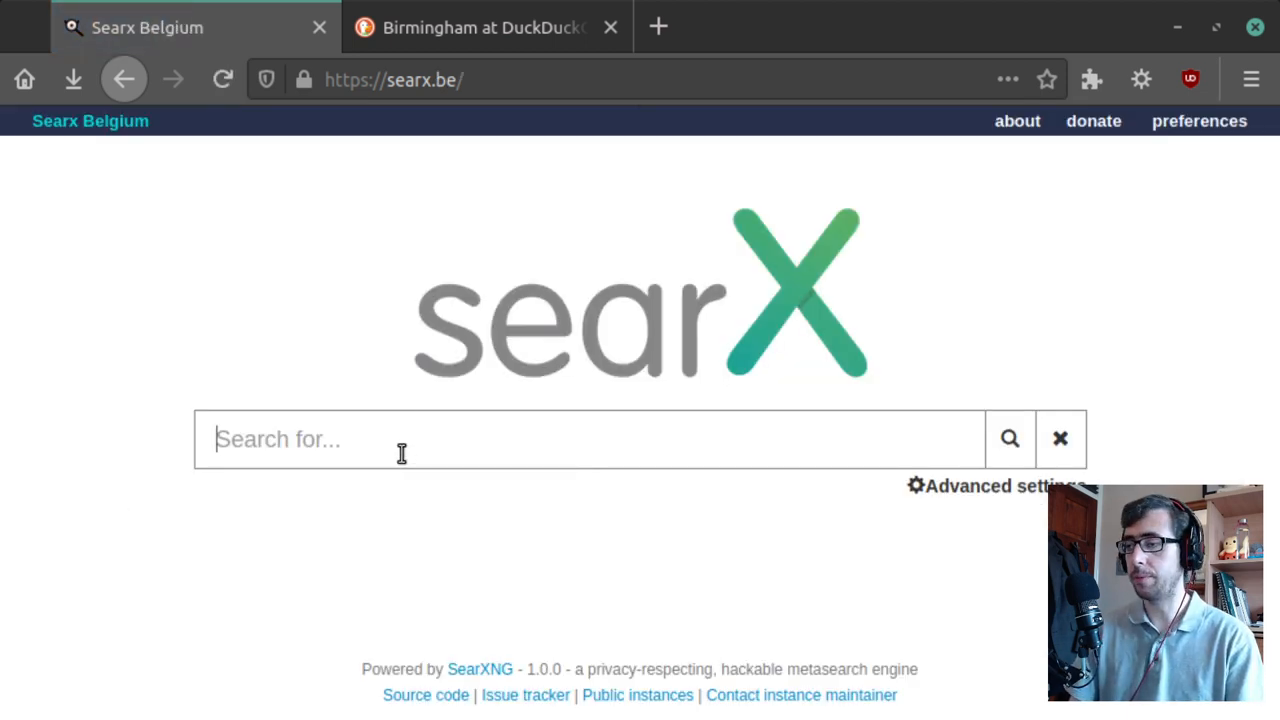
- Search the Searx Belgium instance for 'Birmingham alabama' and view the web results
text(Birmingham alabama)
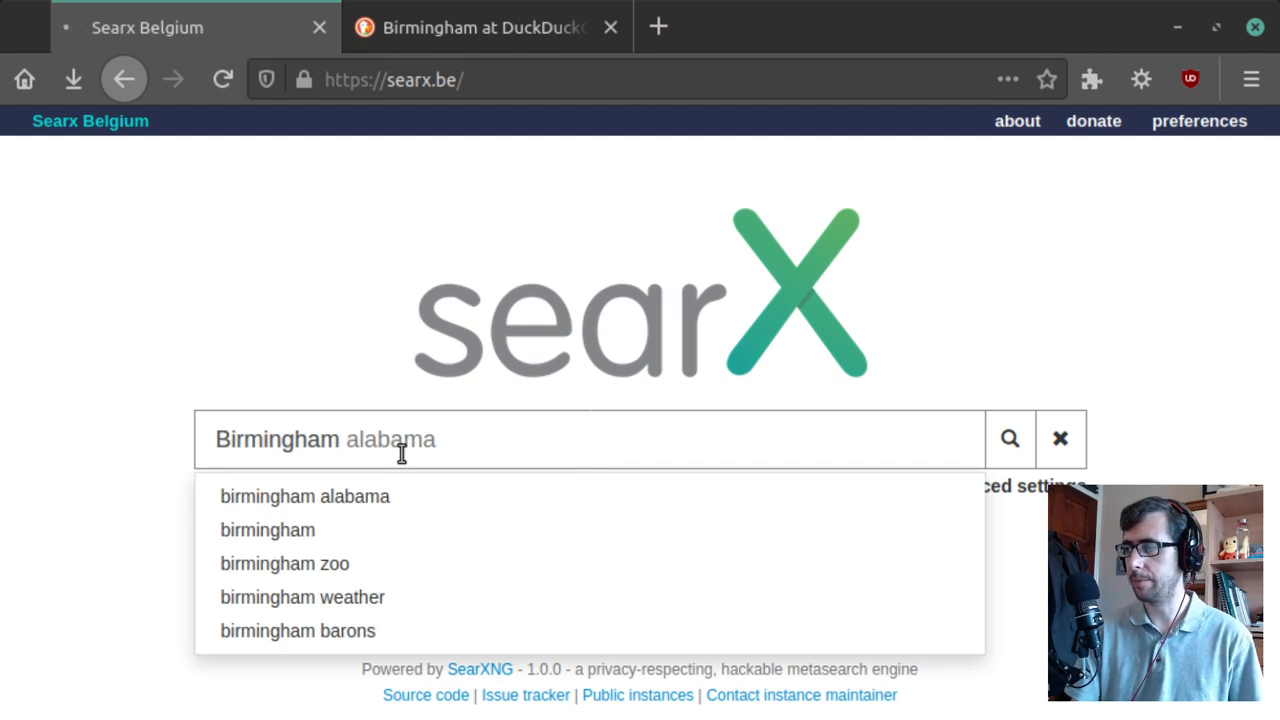
click(1008, 438)
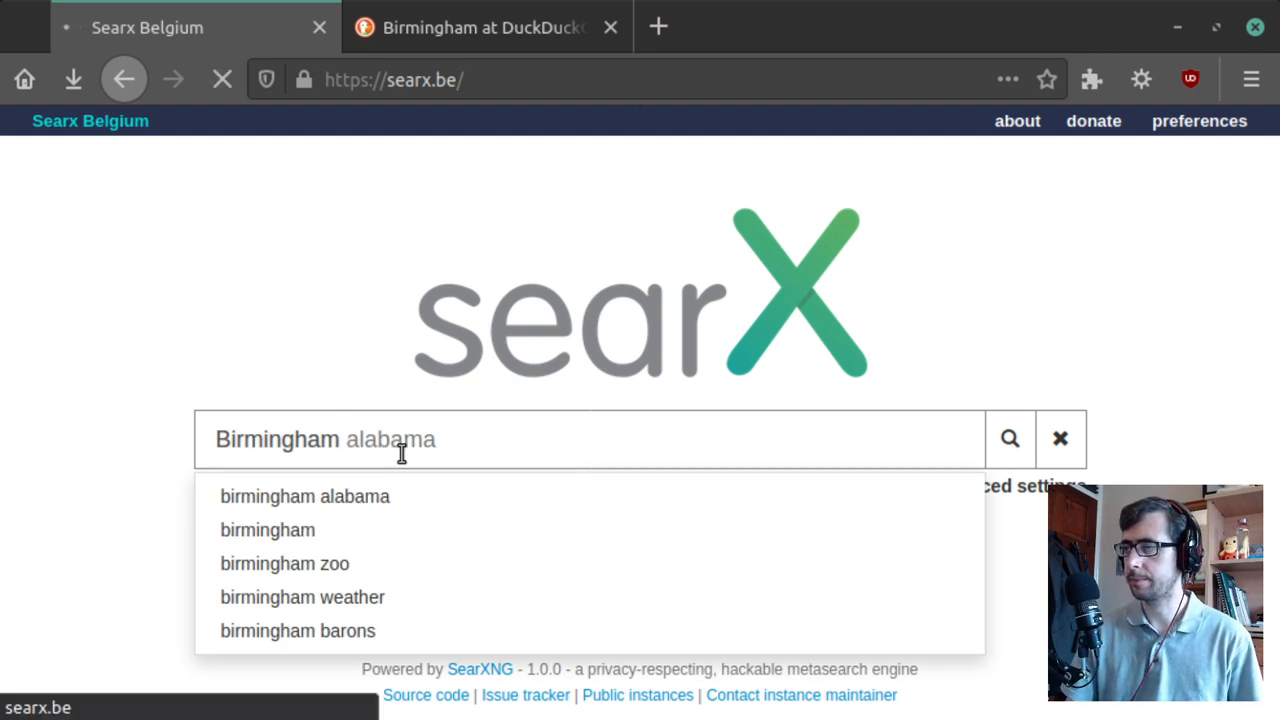
click(268, 530)
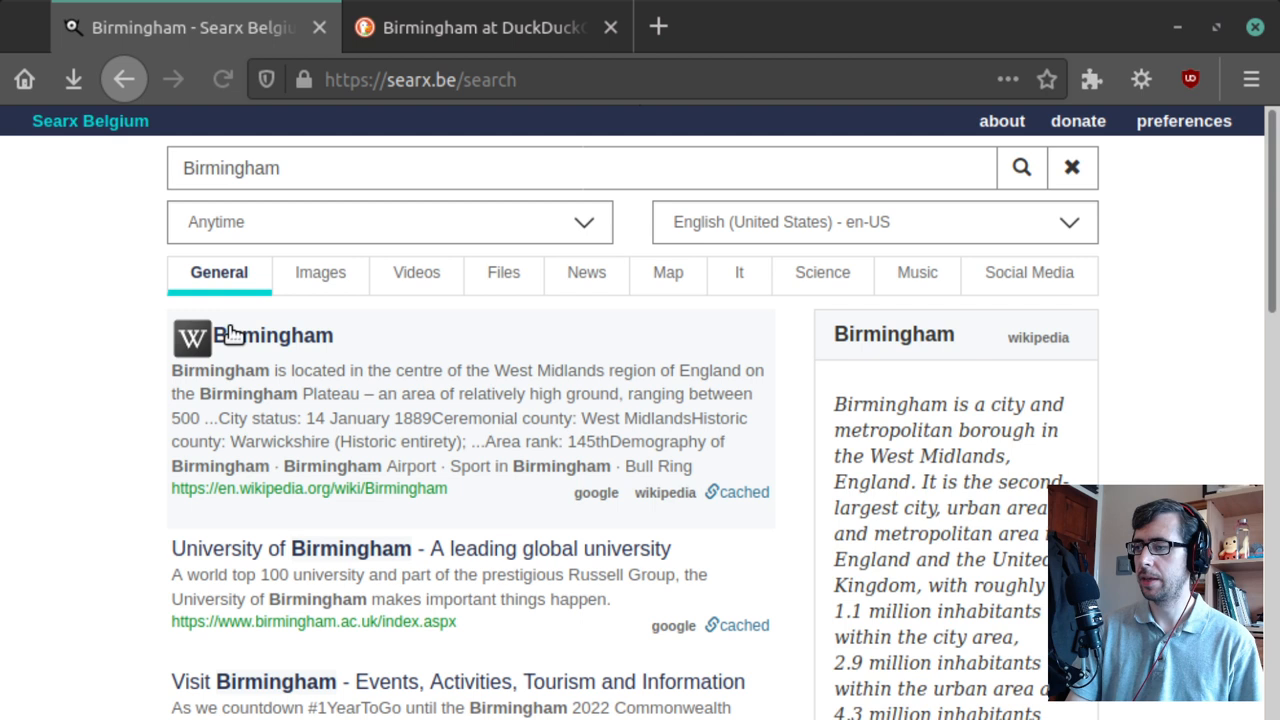
mouse_move(336, 364)
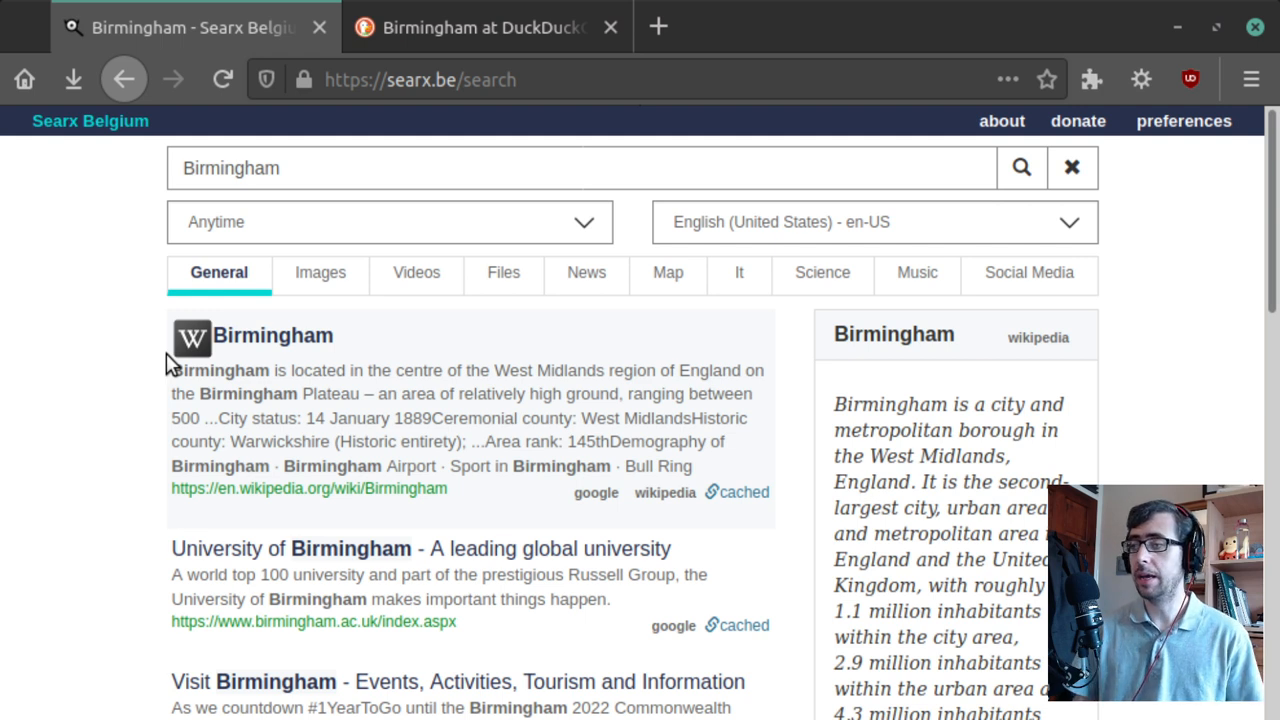
mouse_move(84, 220)
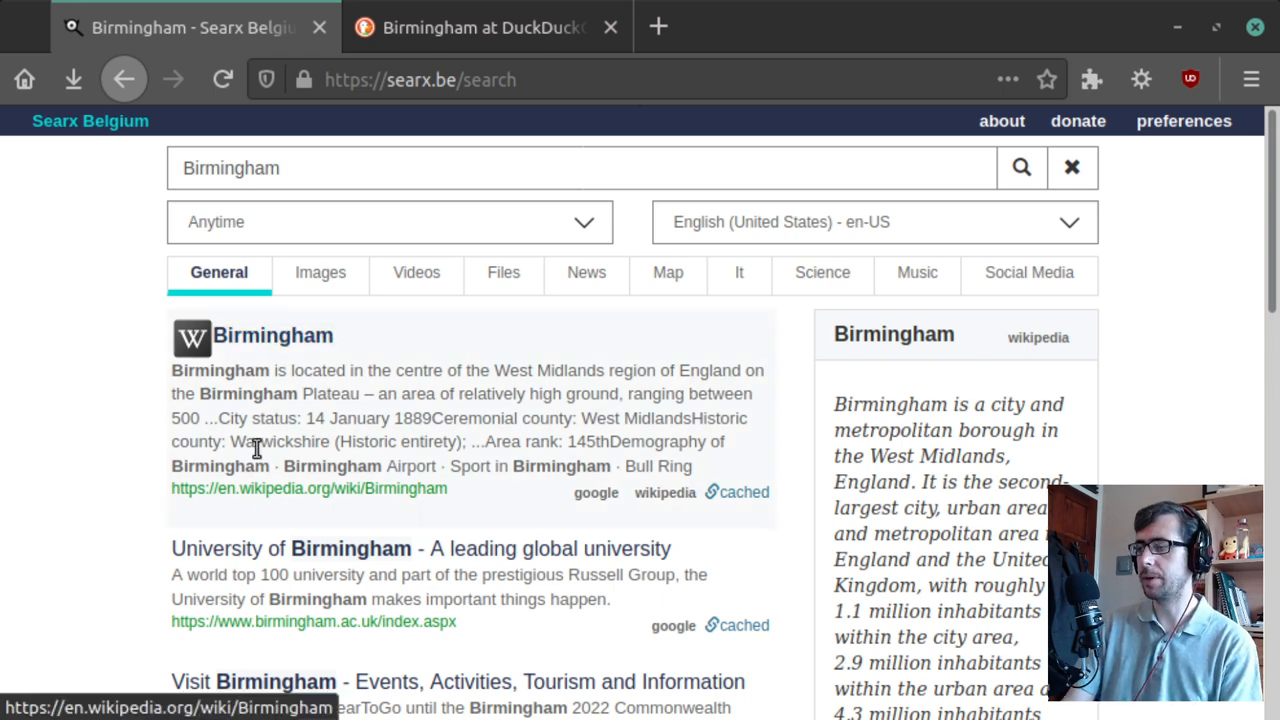
click(484, 28)
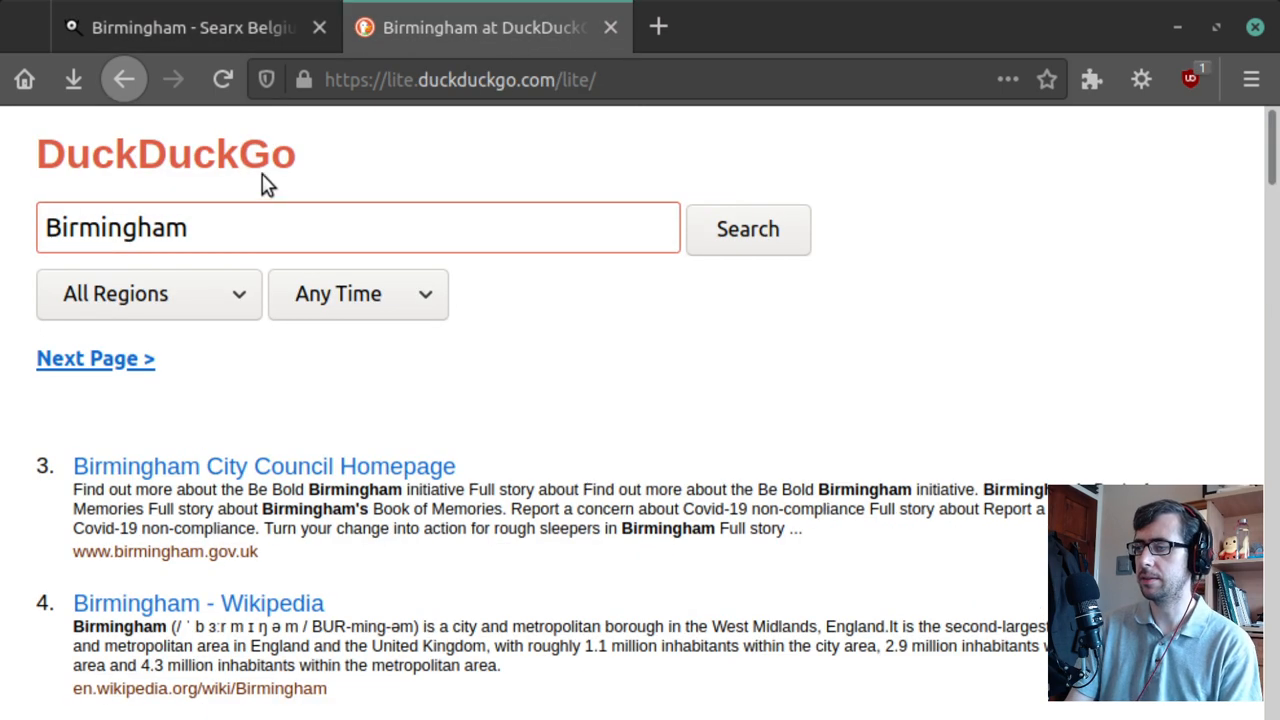
click(184, 28)
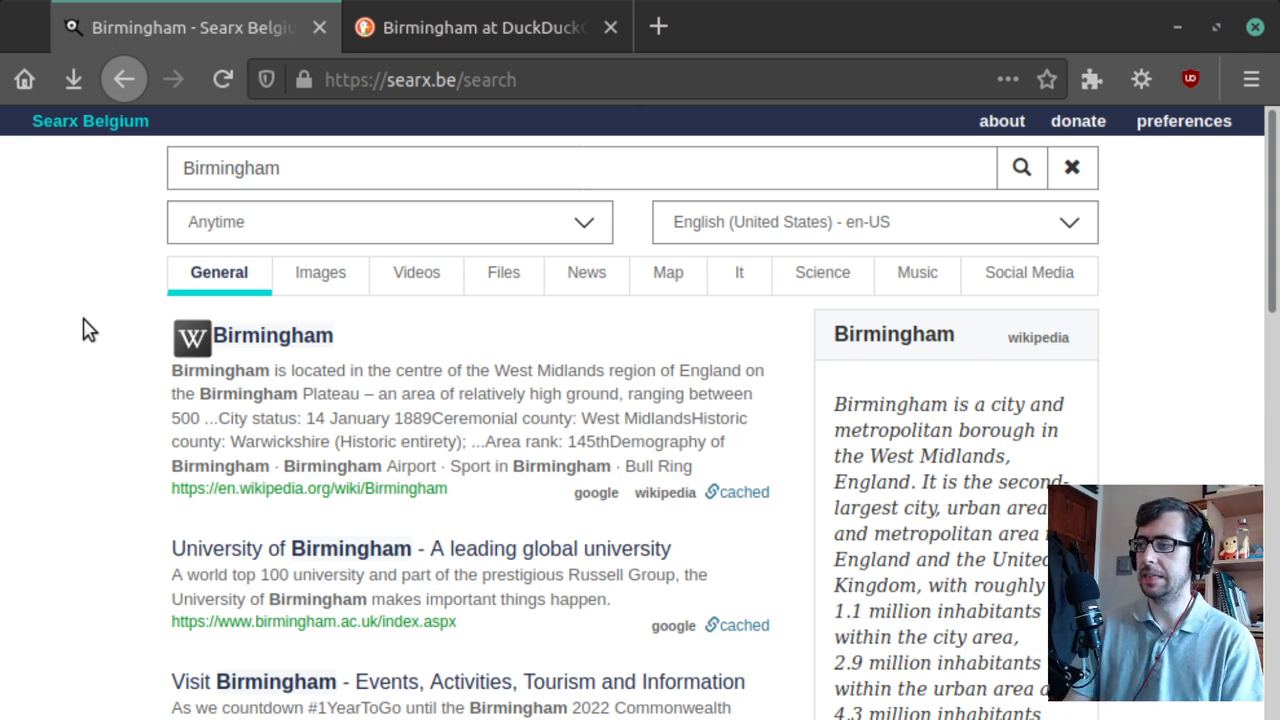
- Step the first tab back to the DuckDuckGo searx results and return to the Lite Birmingham tab, address selected
click(484, 28)
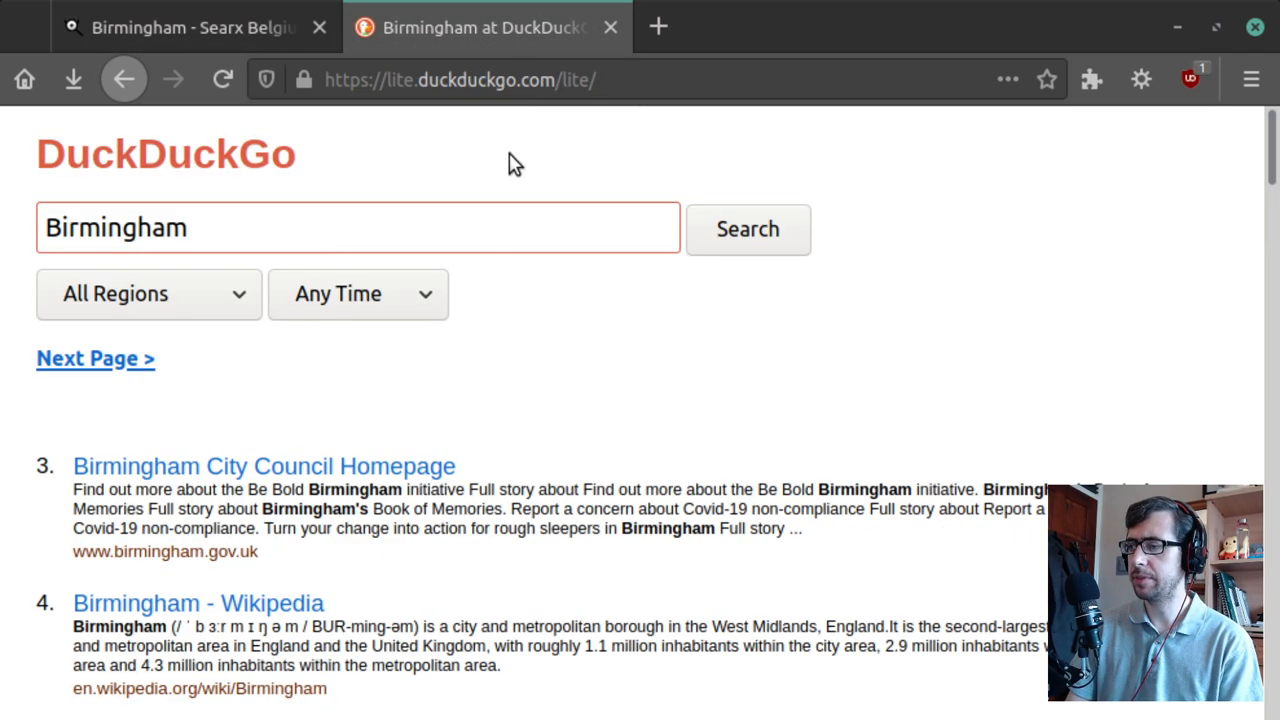
click(124, 80)
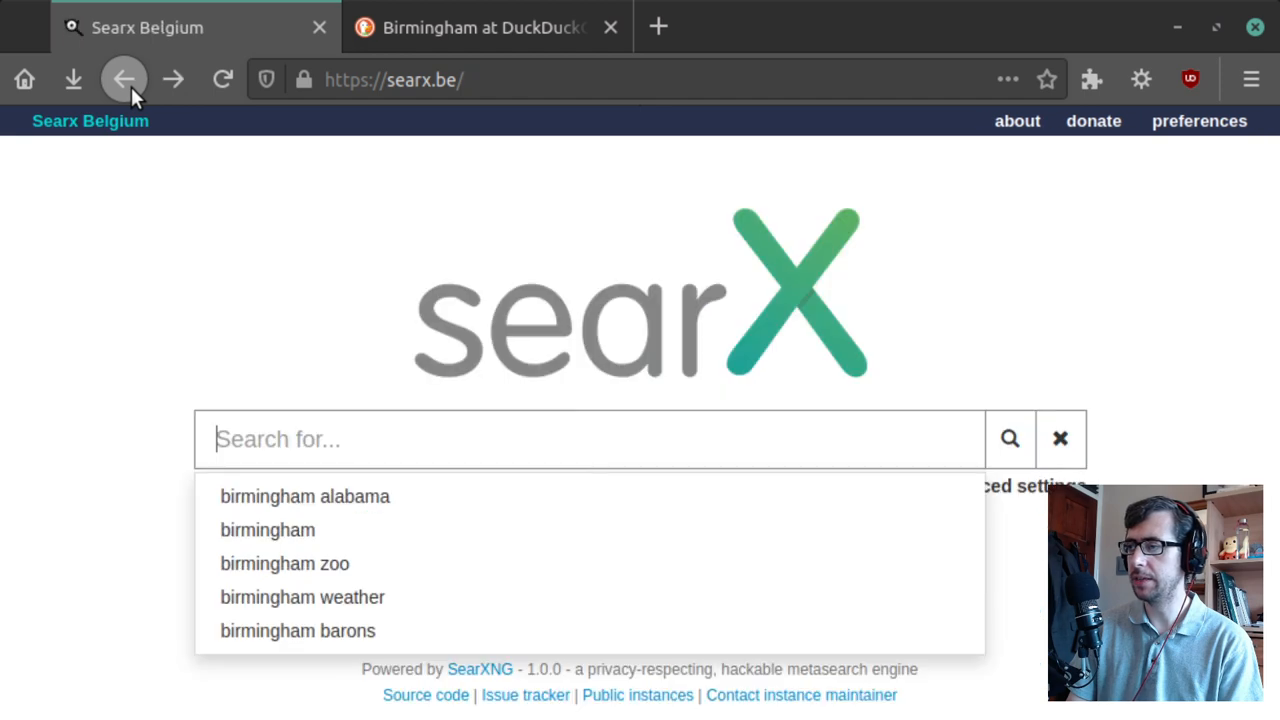
click(124, 80)
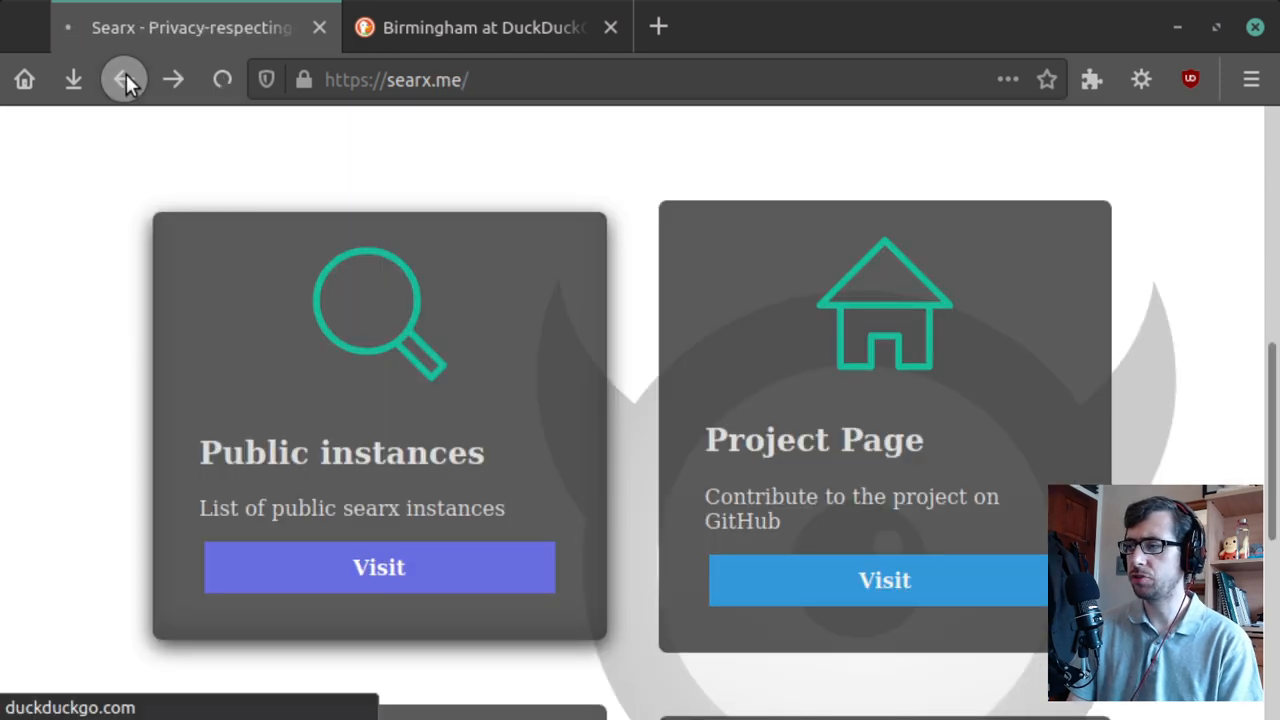
click(124, 80)
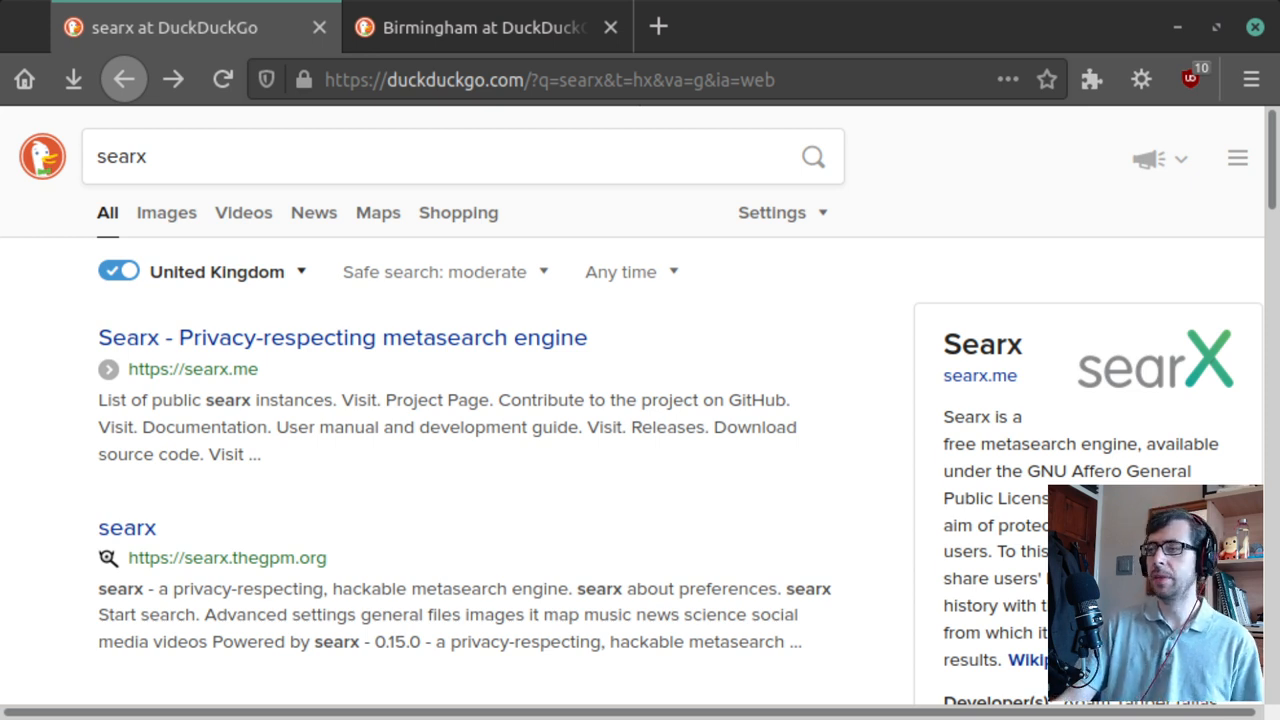
click(484, 28)
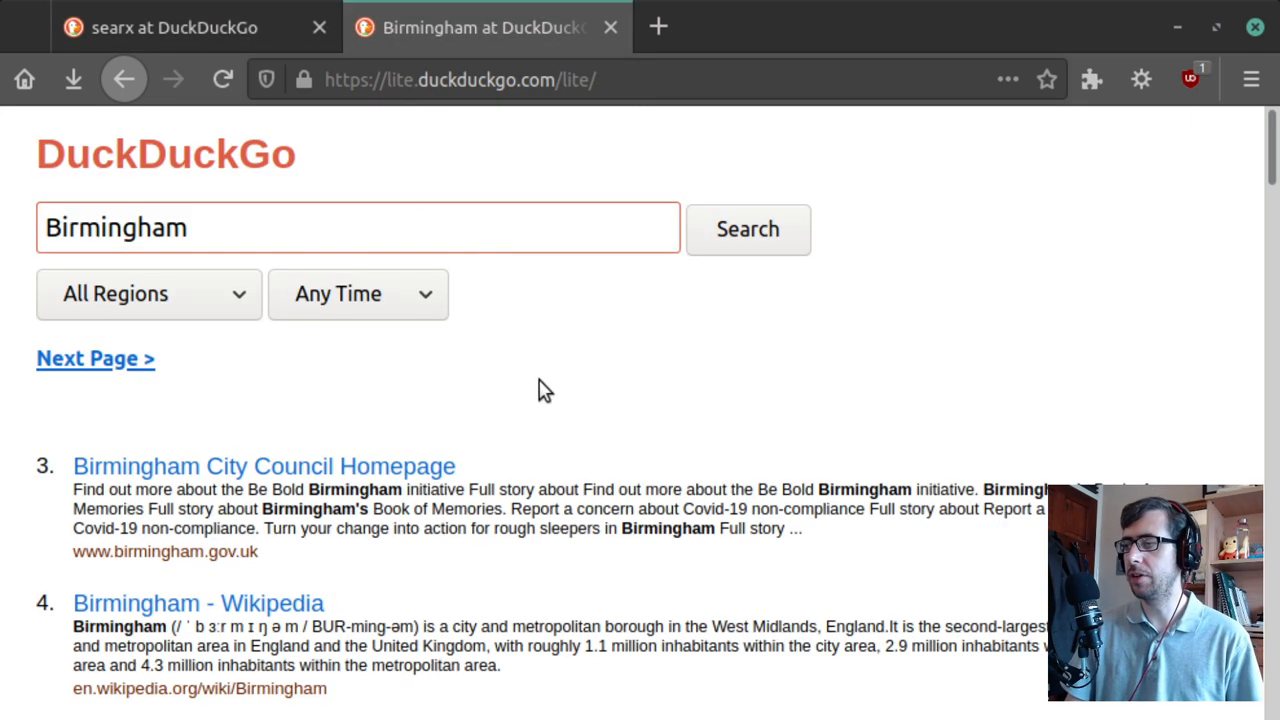
mouse_move(640, 390)
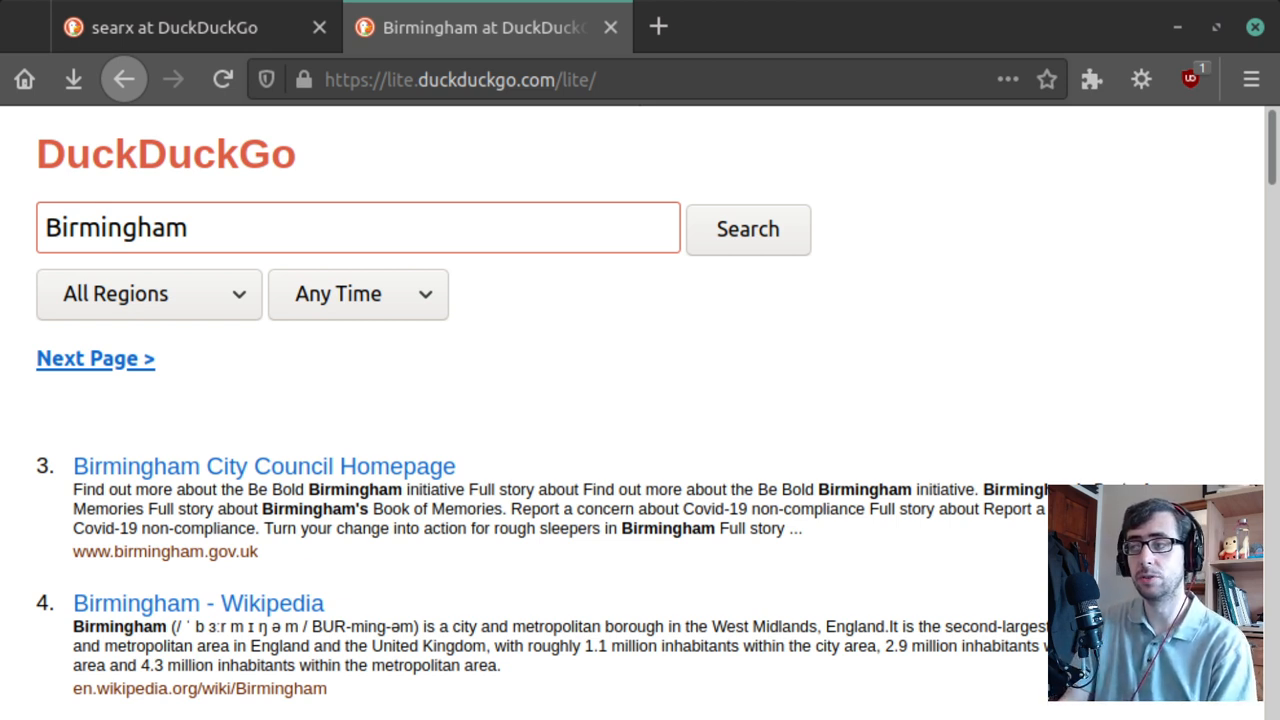
click(460, 80)
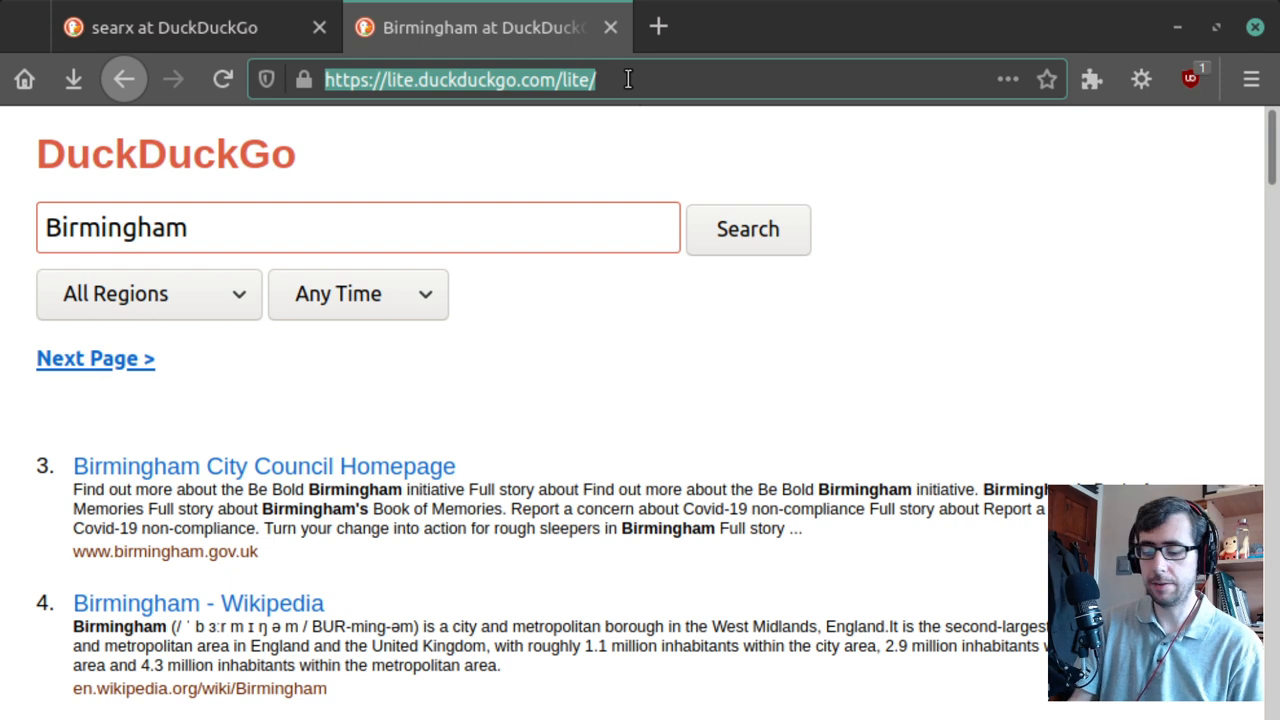
- Load chriswere.uk and scroll through its tutorials, Gemini section and links to other sites
text(chriswere.uk/)
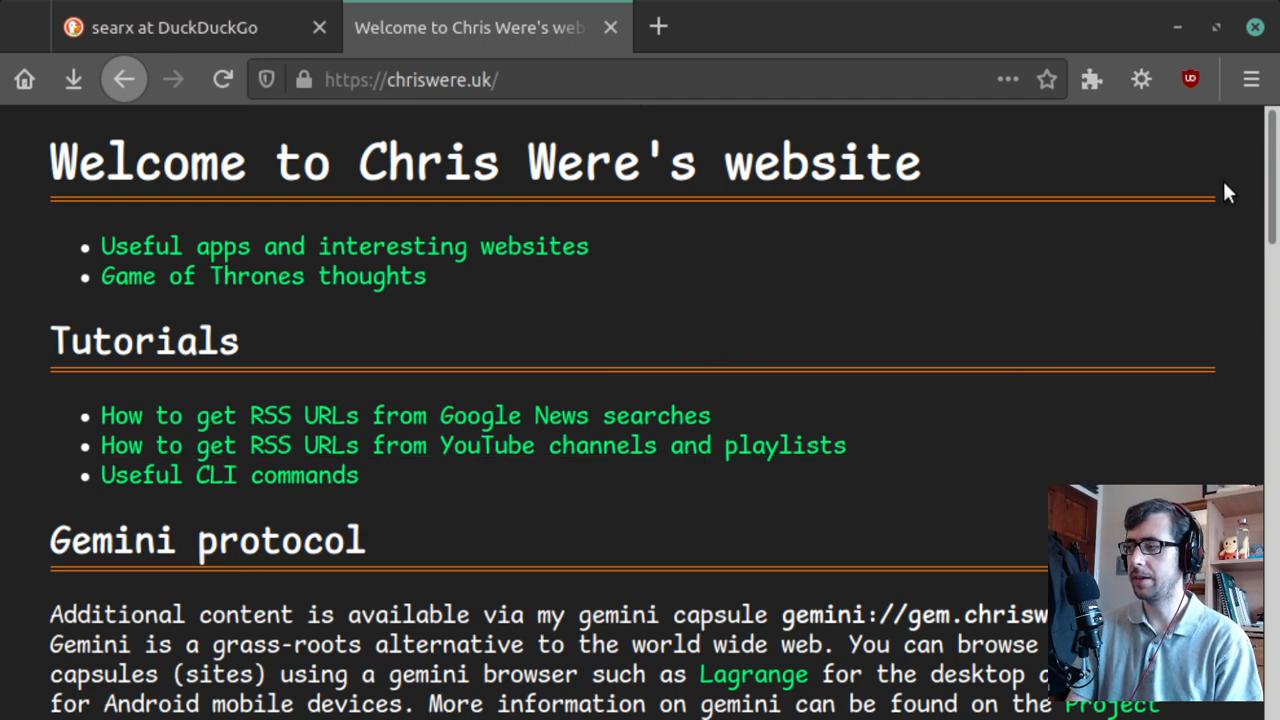
scroll(down, 3)
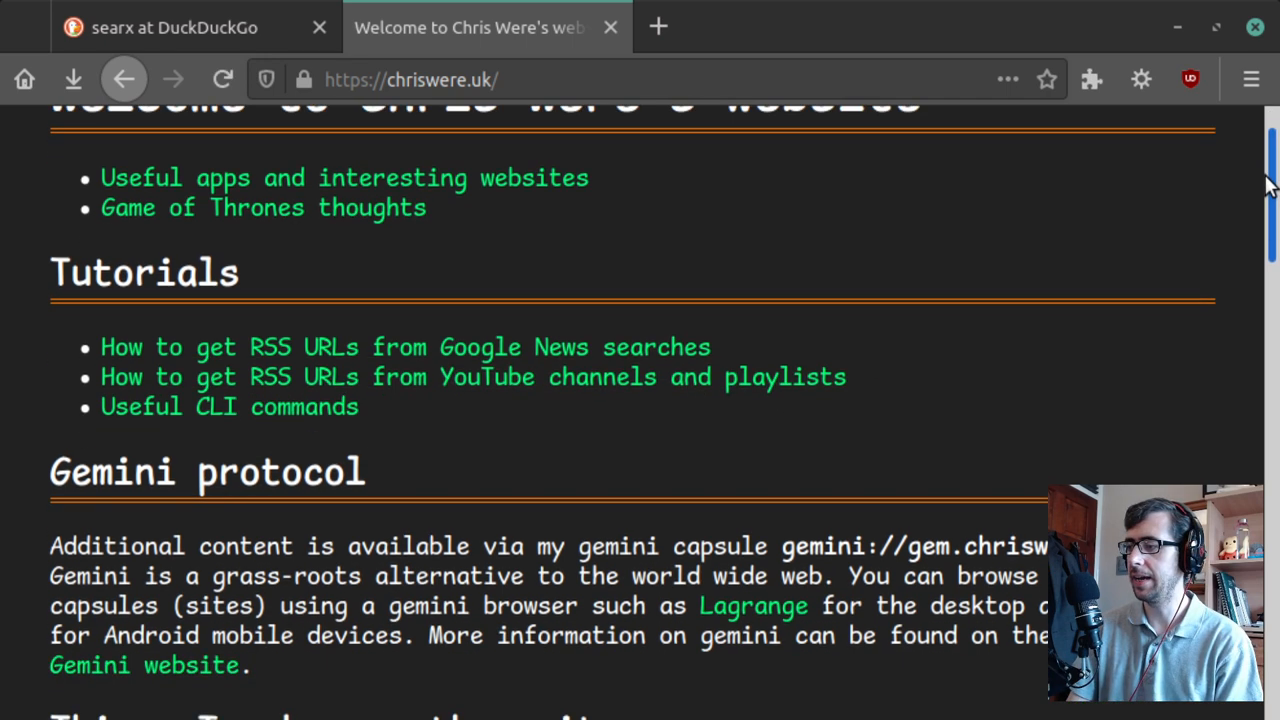
scroll(down, 3)
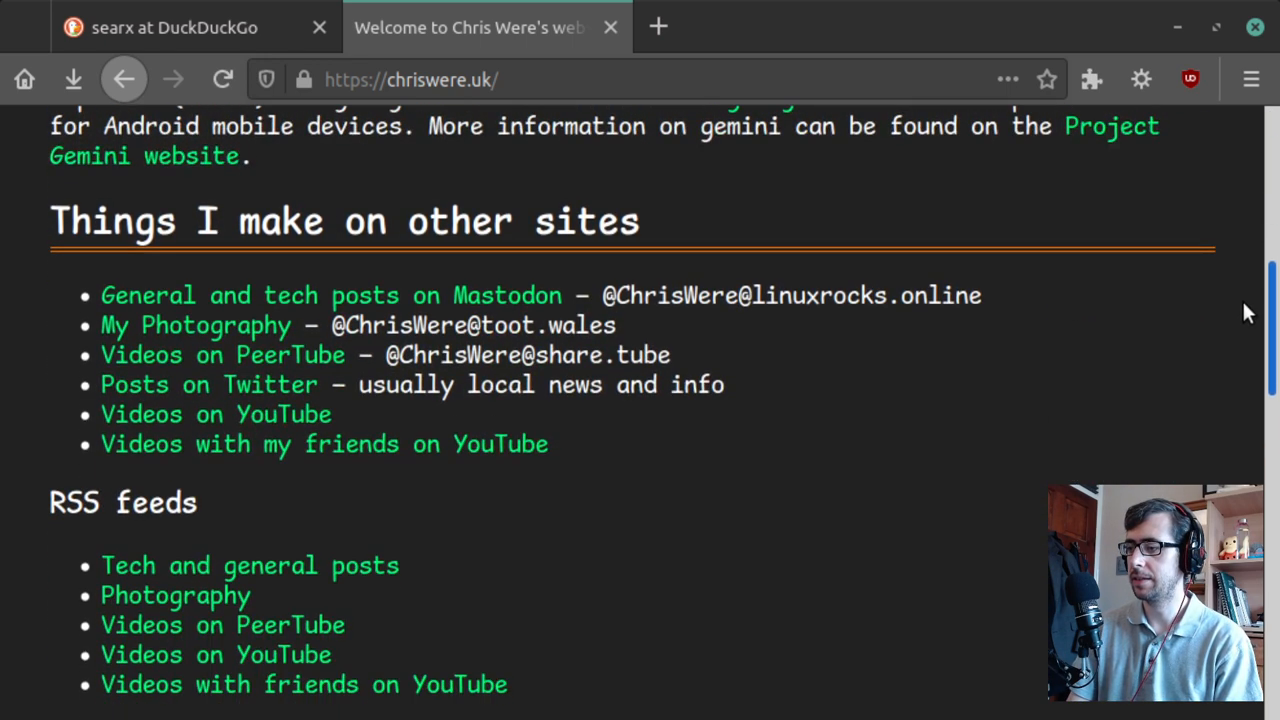
scroll(up, 3)
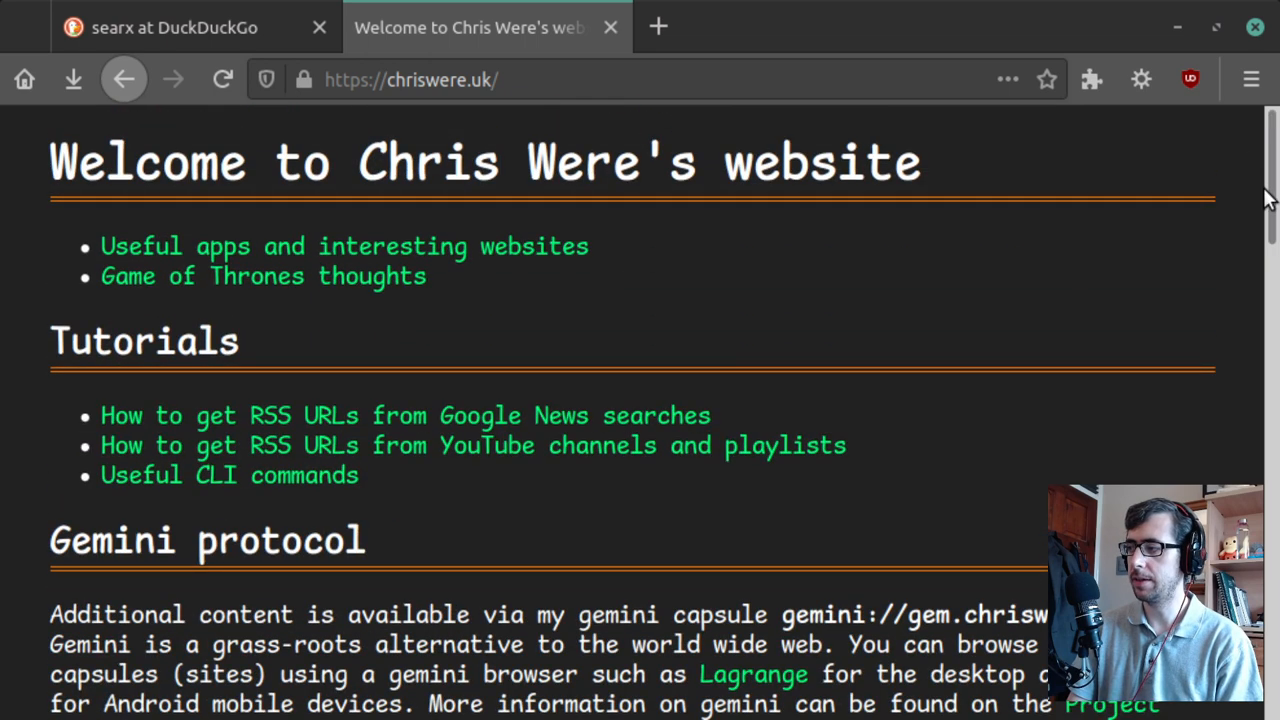
key(ctrl+minus)
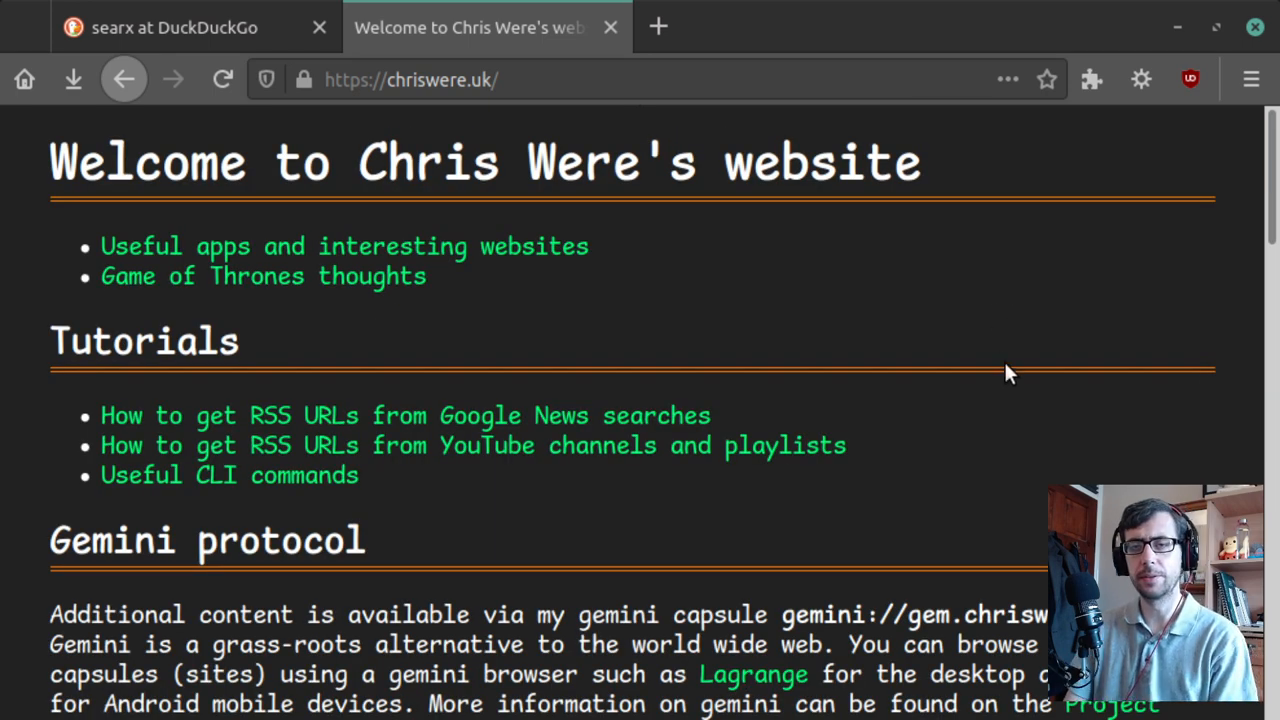
mouse_move(1184, 228)
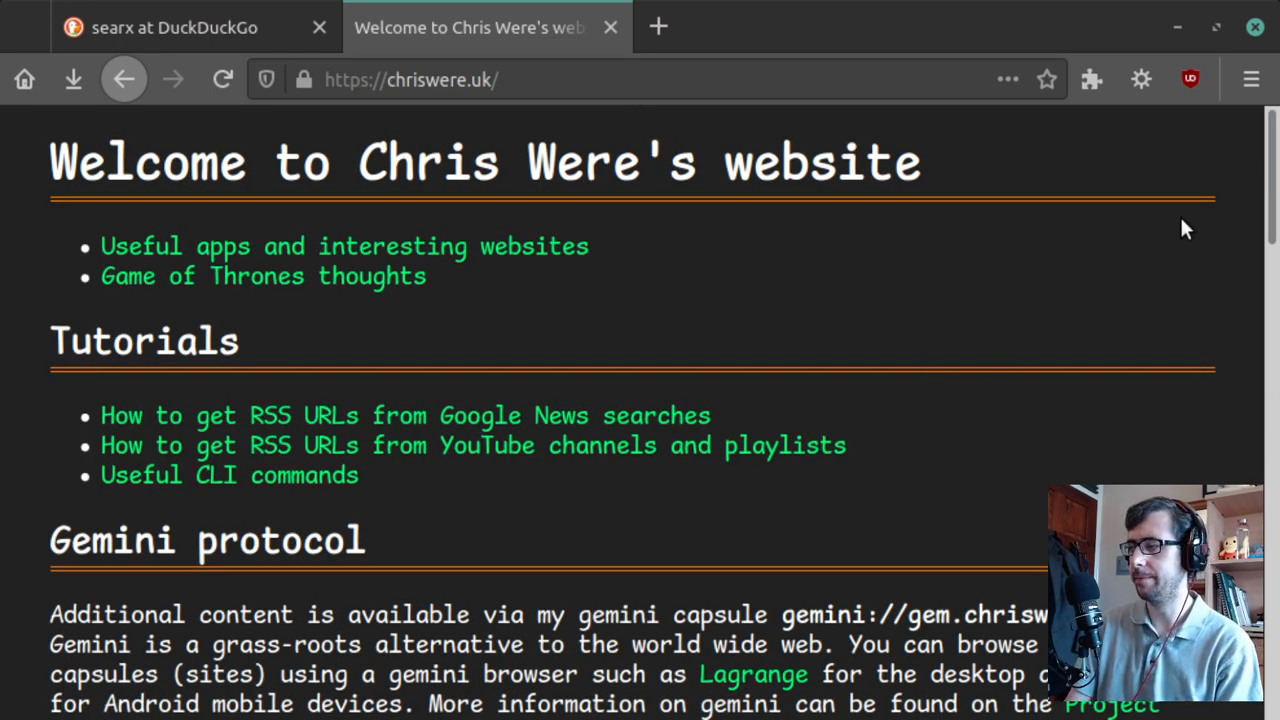
scroll(down, 3)
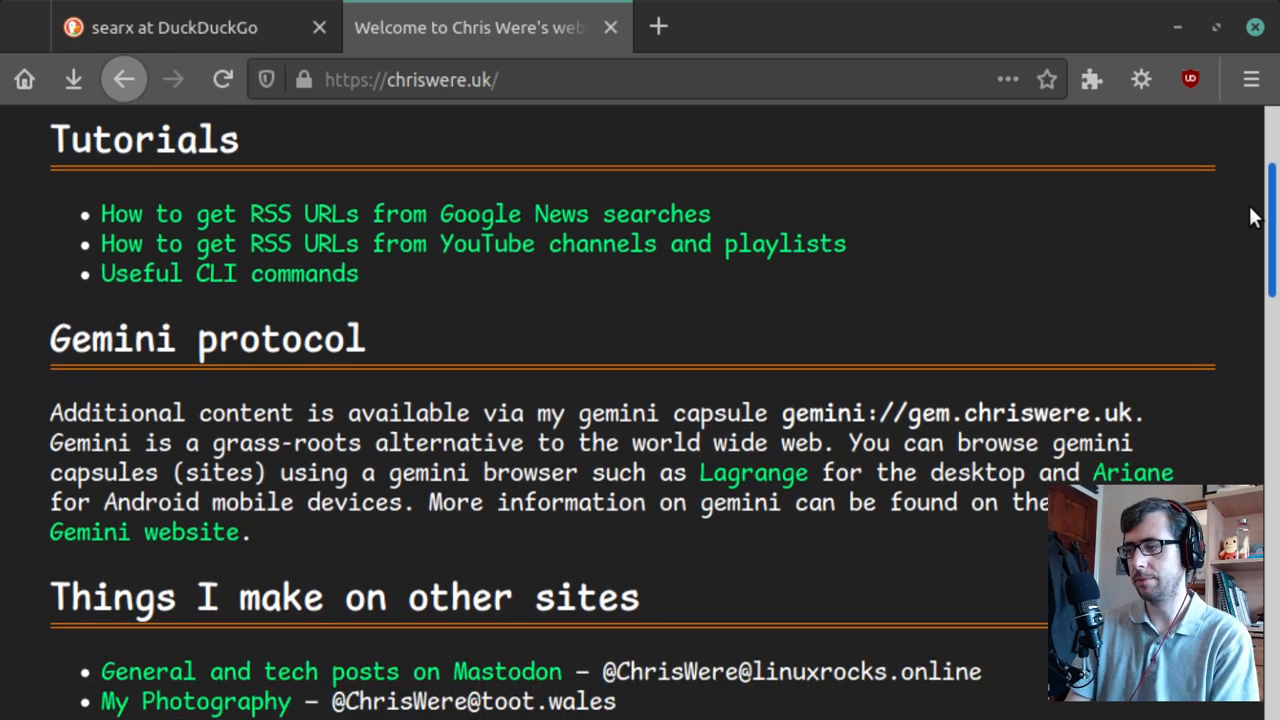
scroll(down, 3)
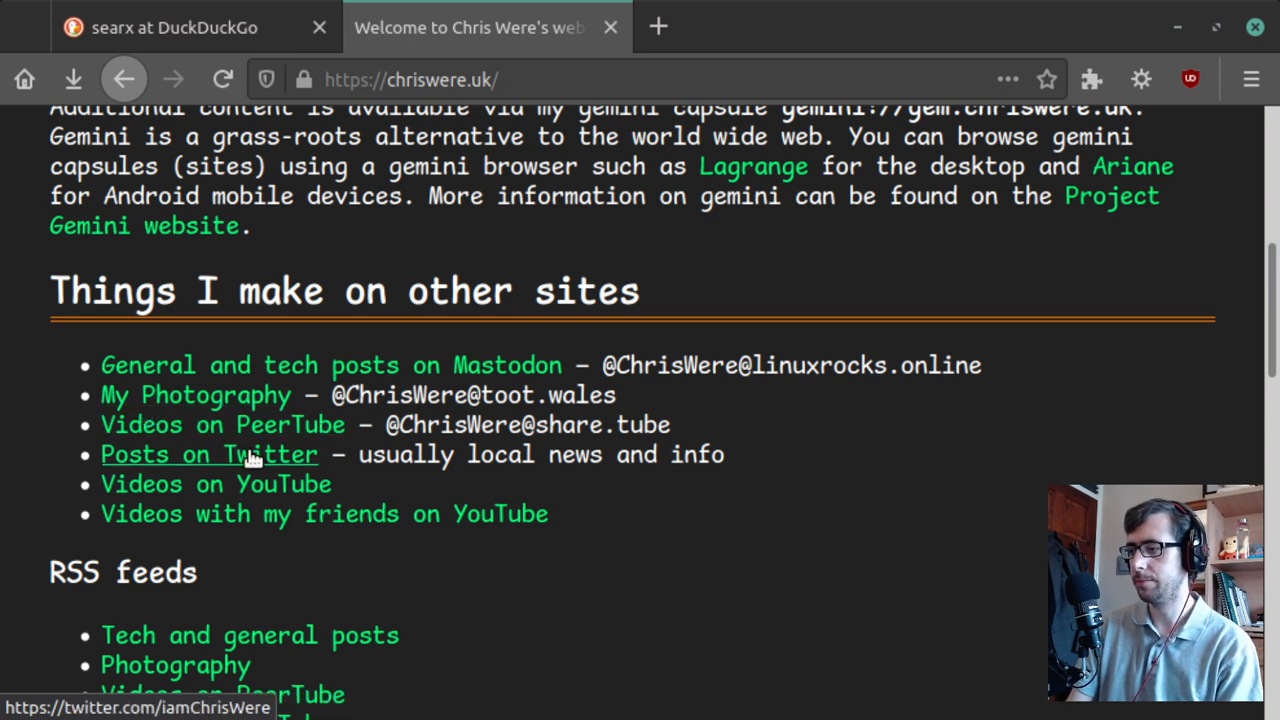
mouse_move(440, 364)
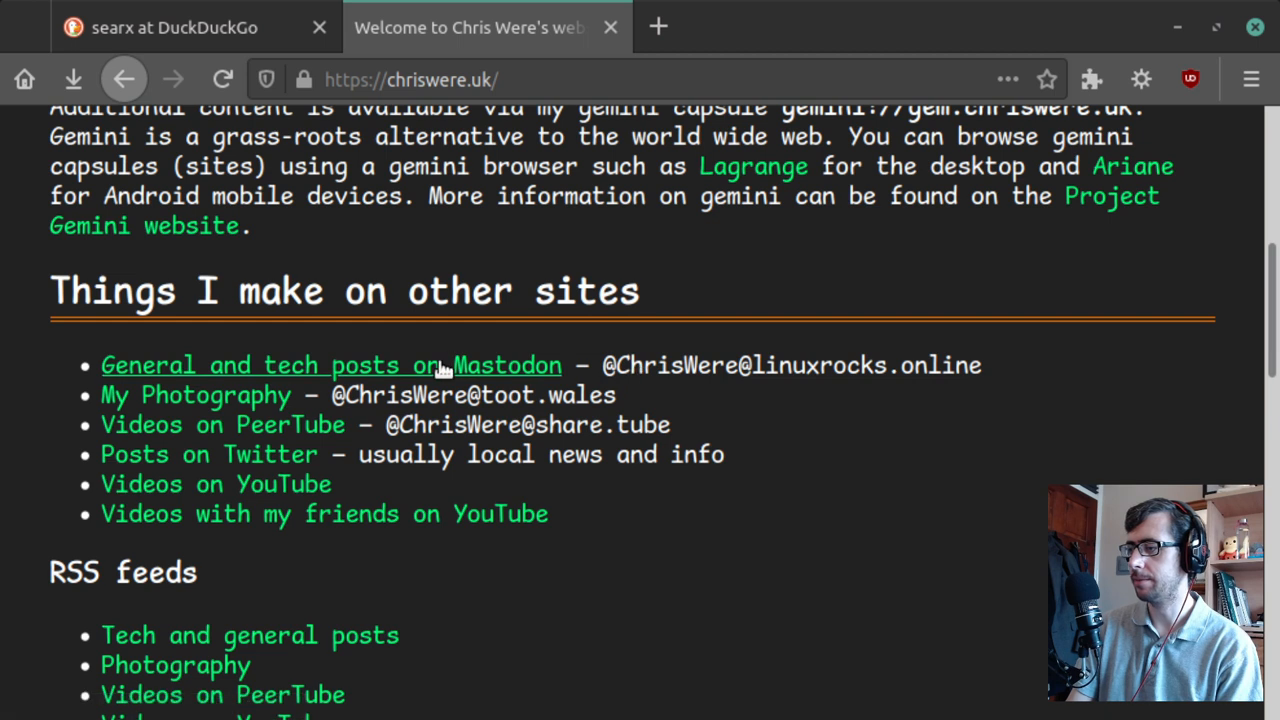
mouse_move(500, 364)
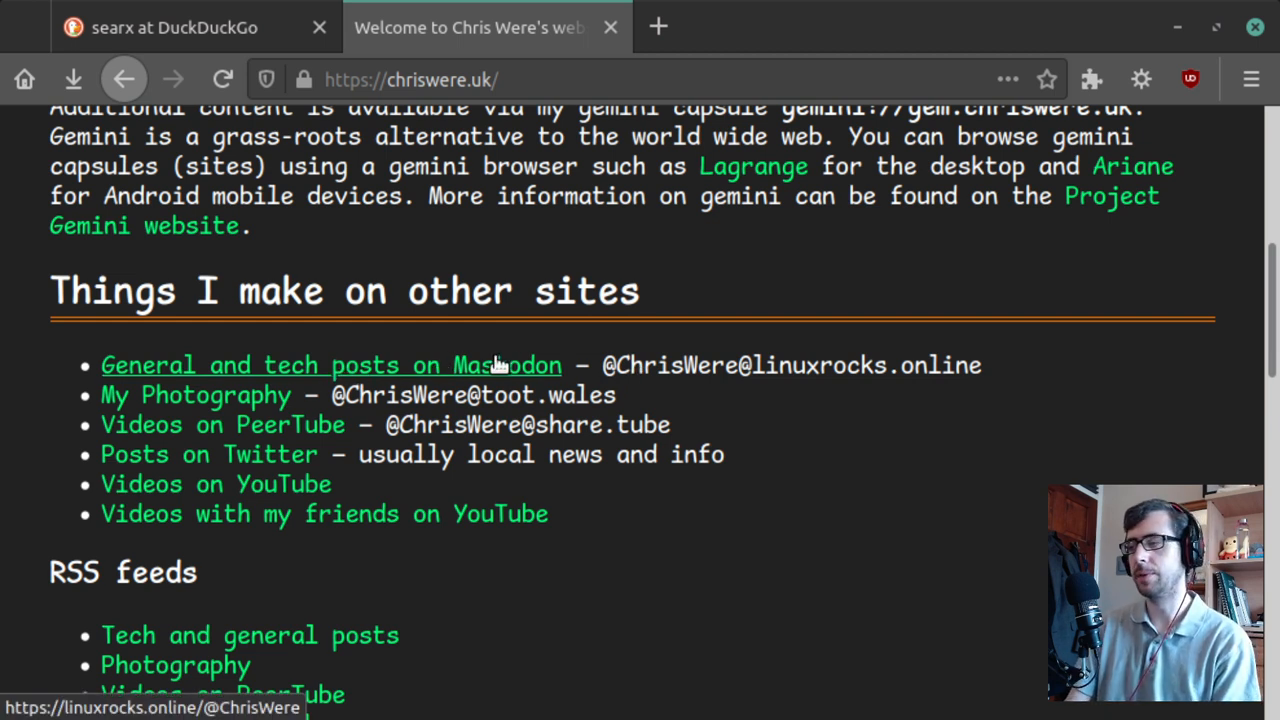
mouse_move(1158, 456)
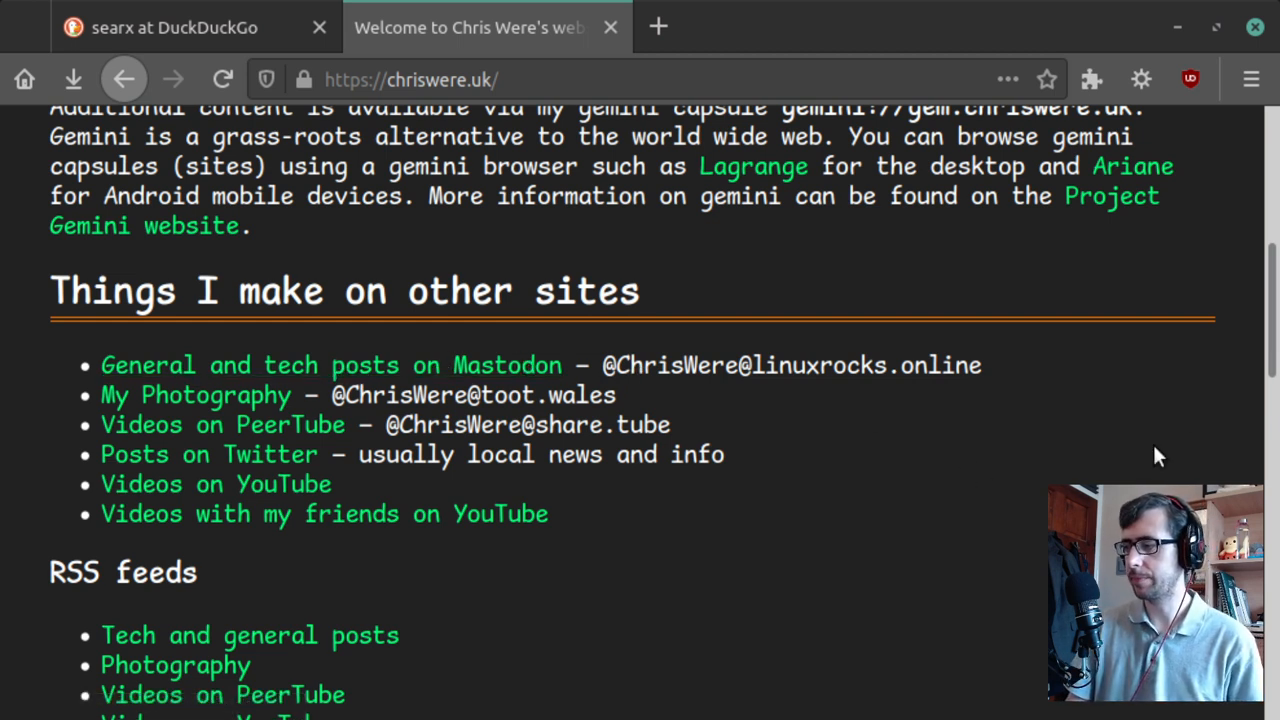
scroll(down, 3)
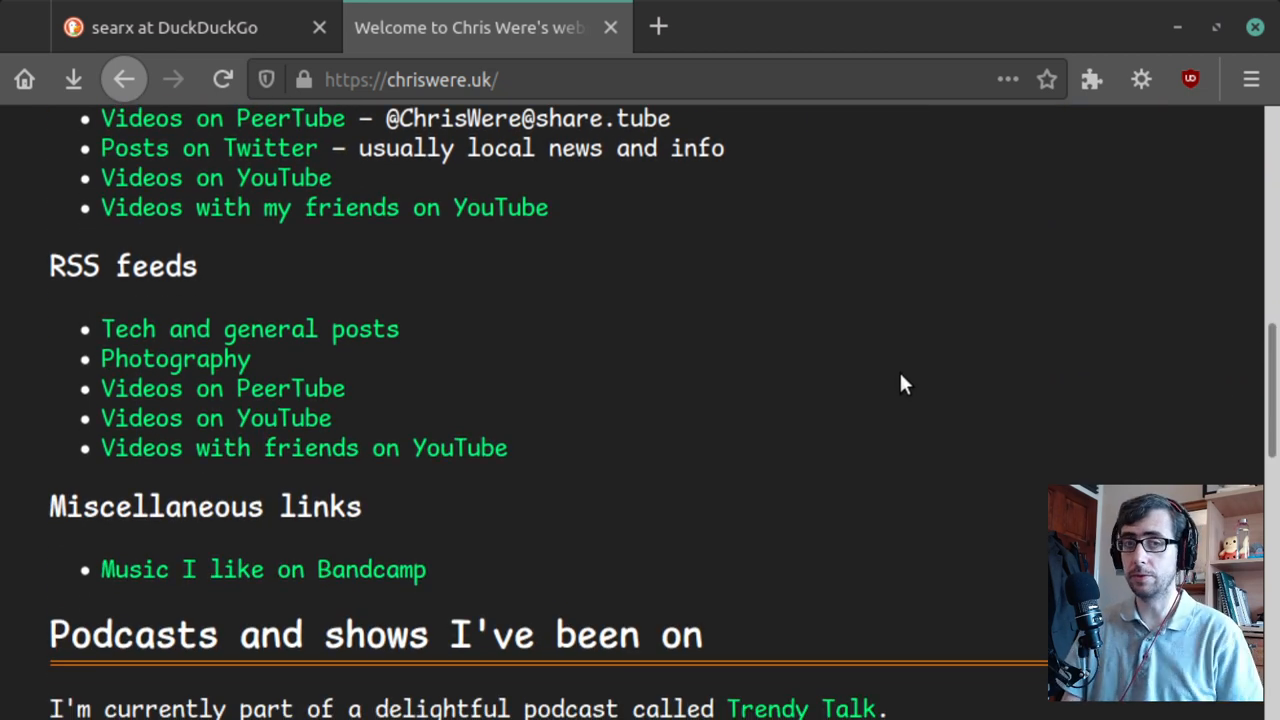
mouse_move(130, 340)
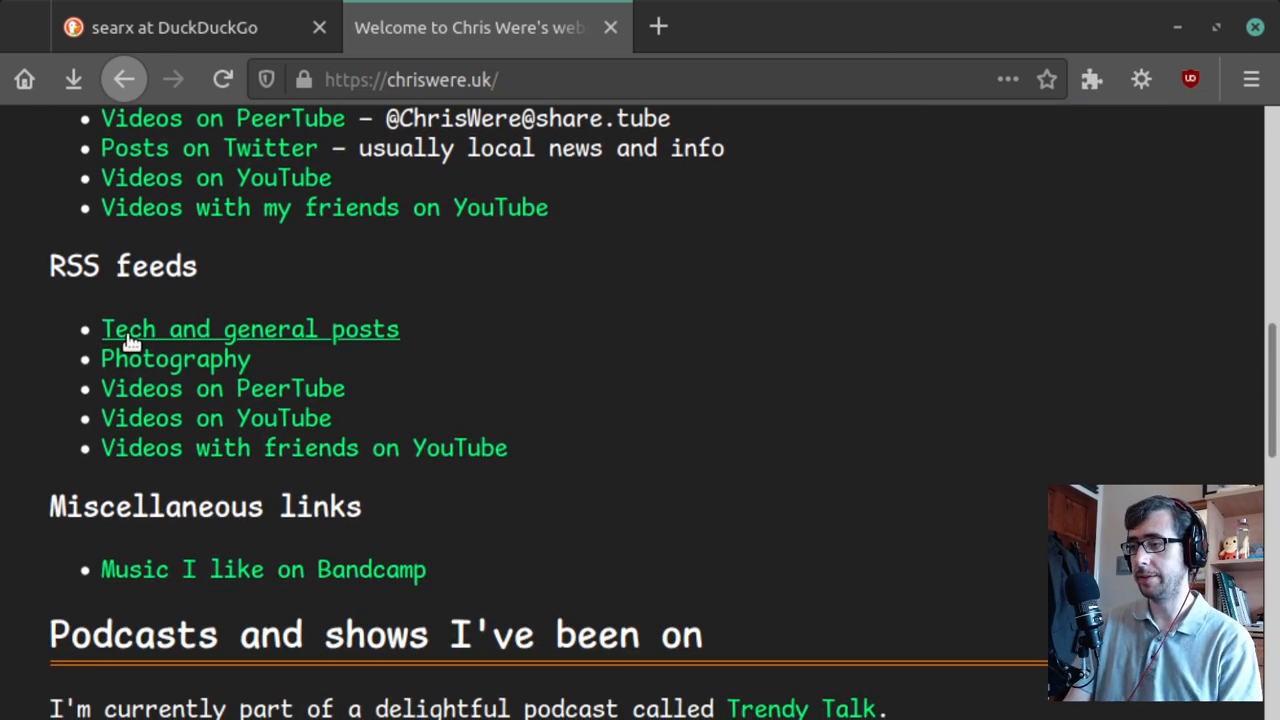
mouse_move(292, 328)
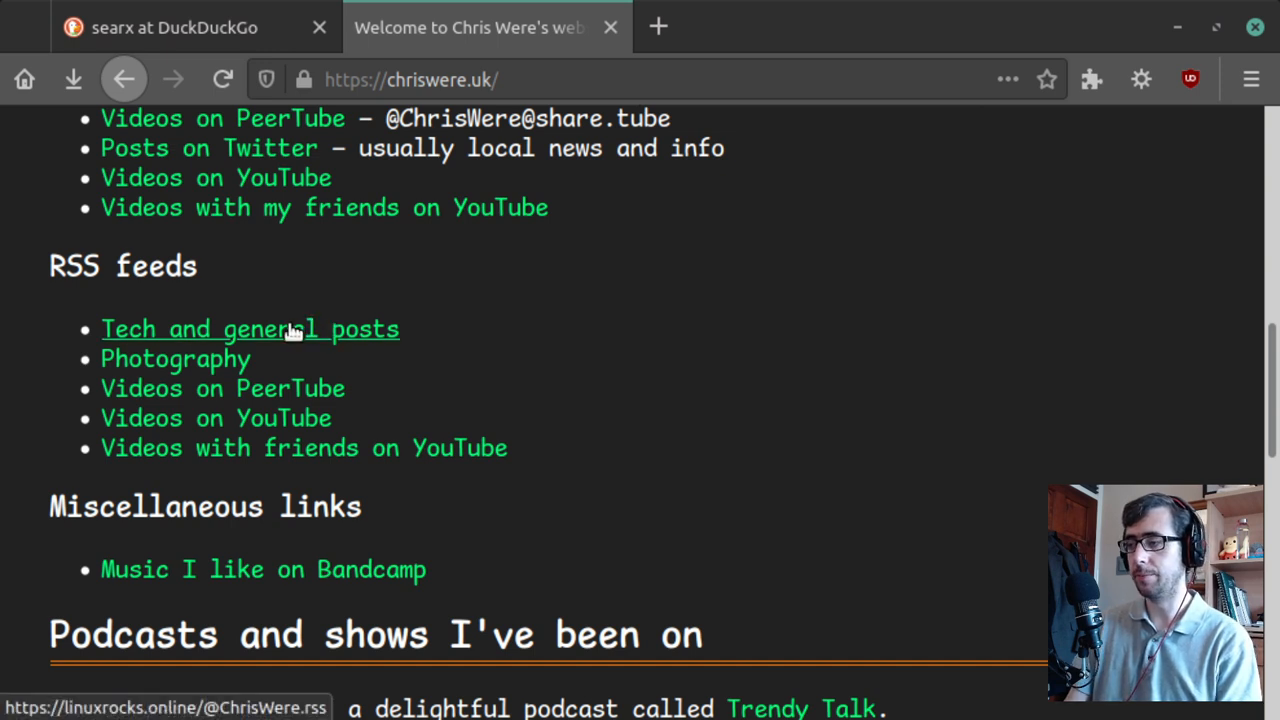
mouse_move(570, 352)
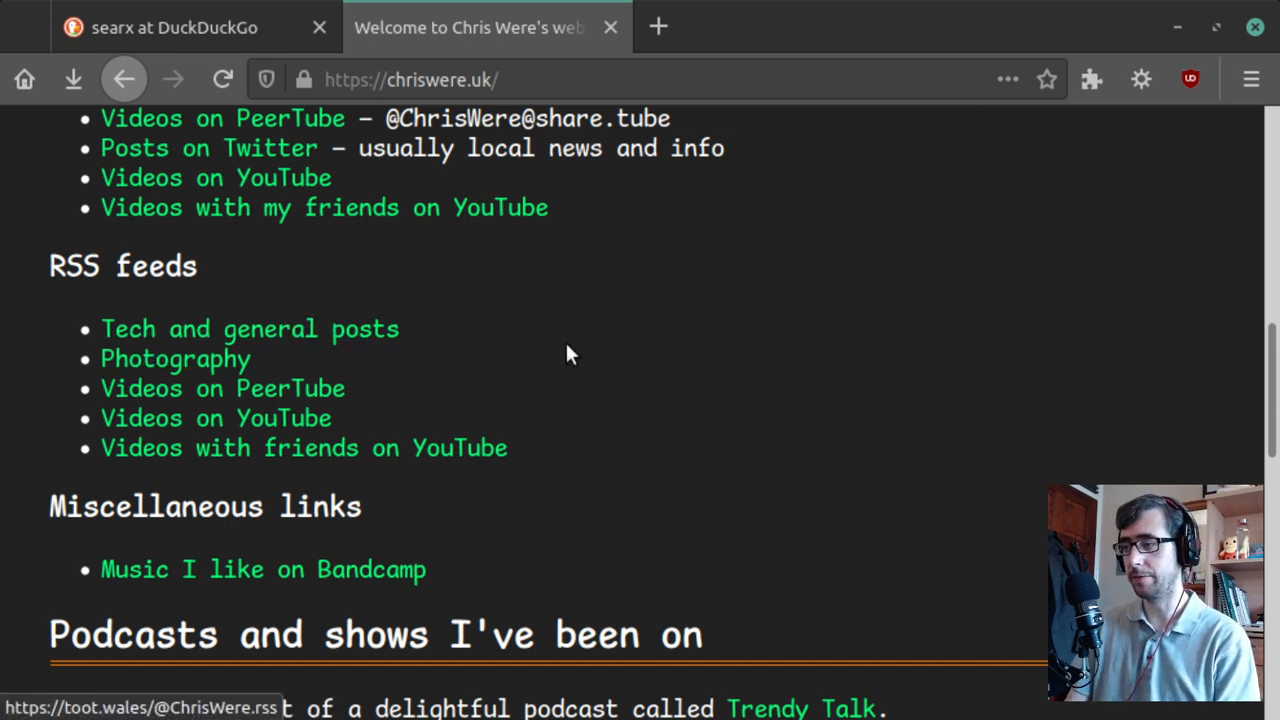
mouse_move(776, 402)
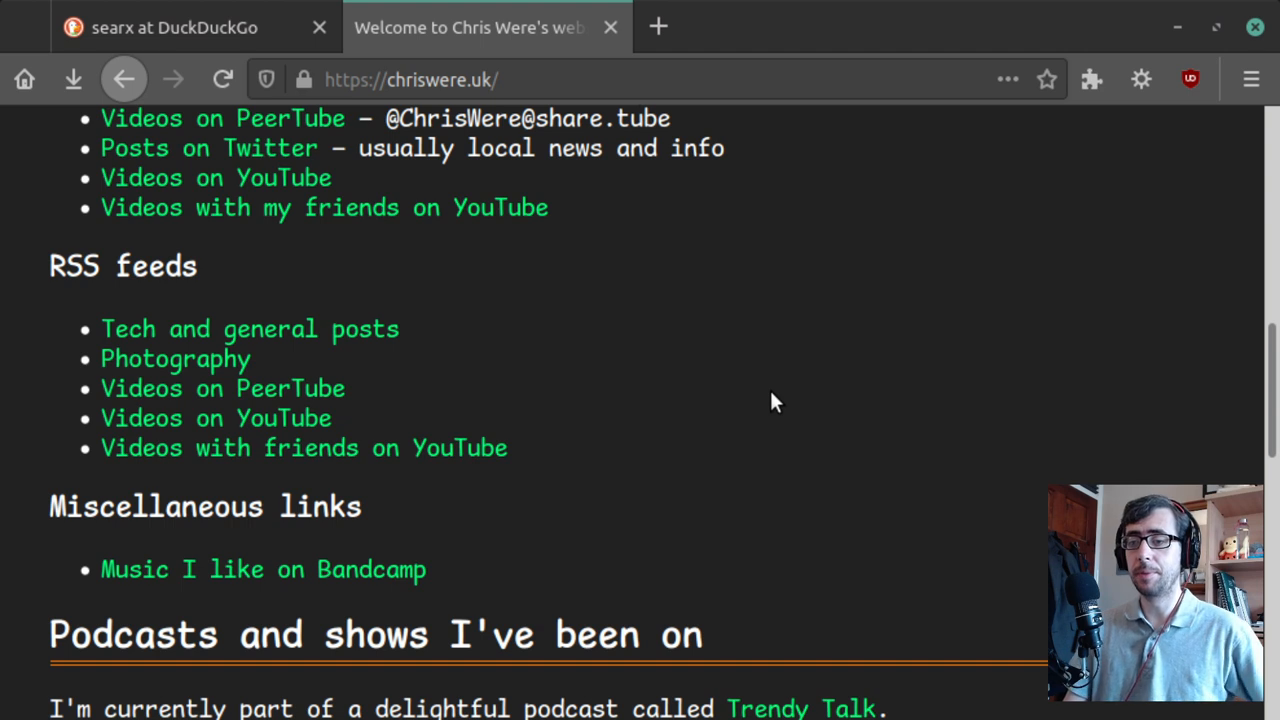
mouse_move(724, 348)
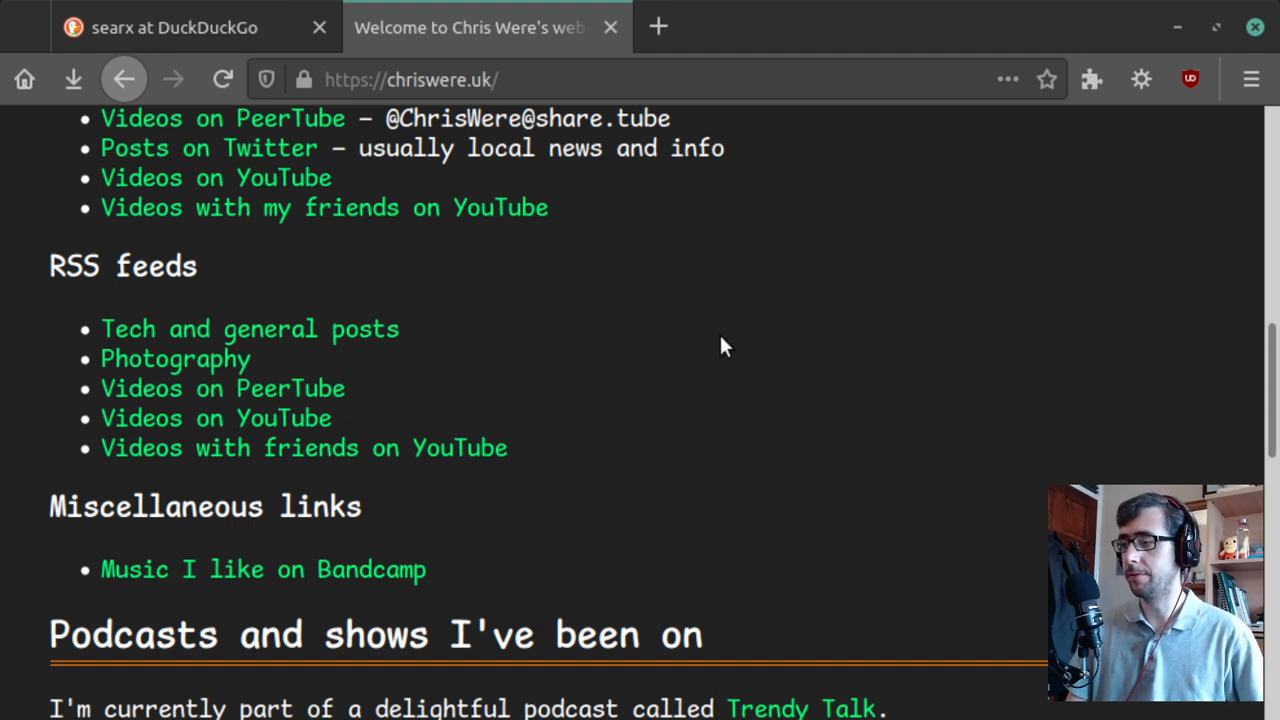
mouse_move(1270, 376)
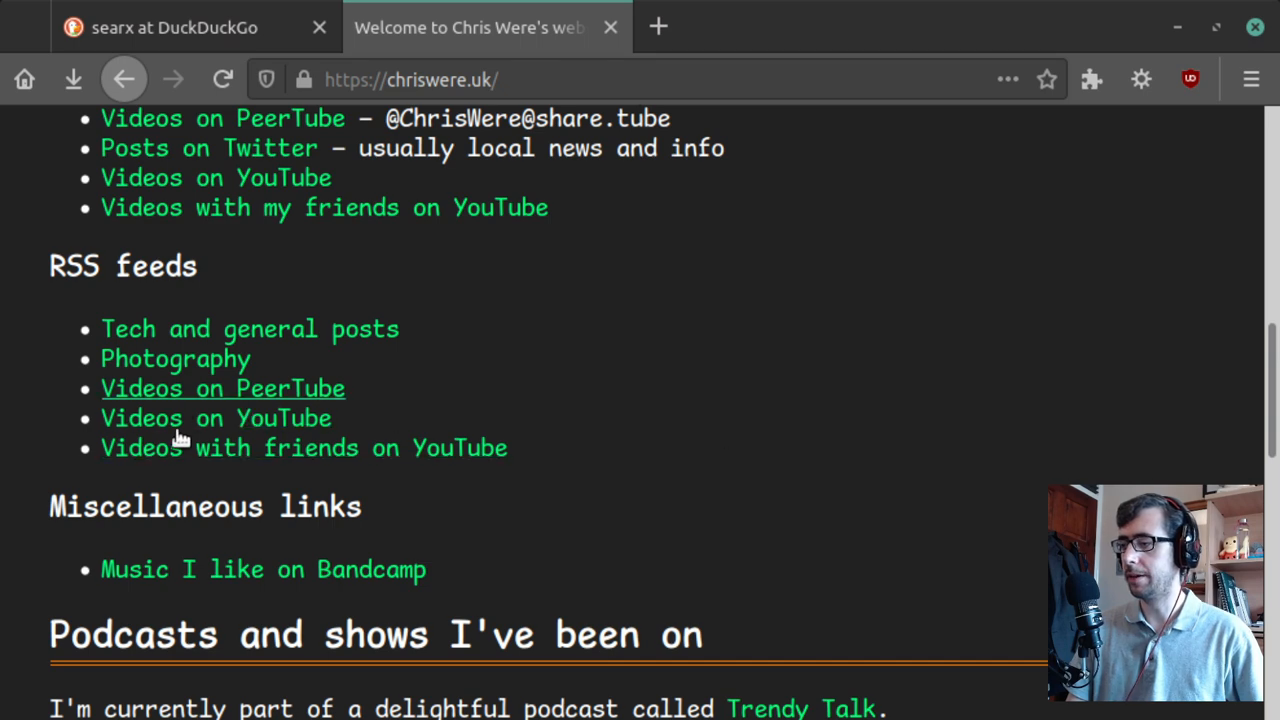
scroll(up, 3)
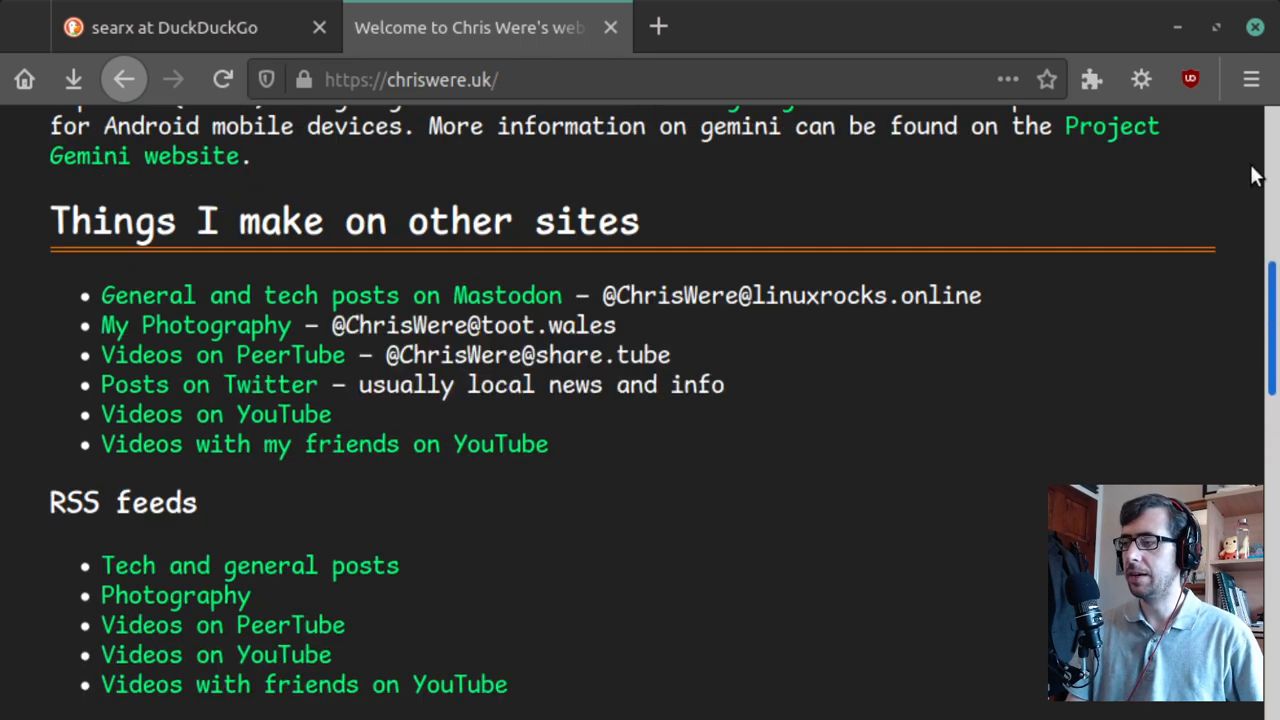
scroll(up, 3)
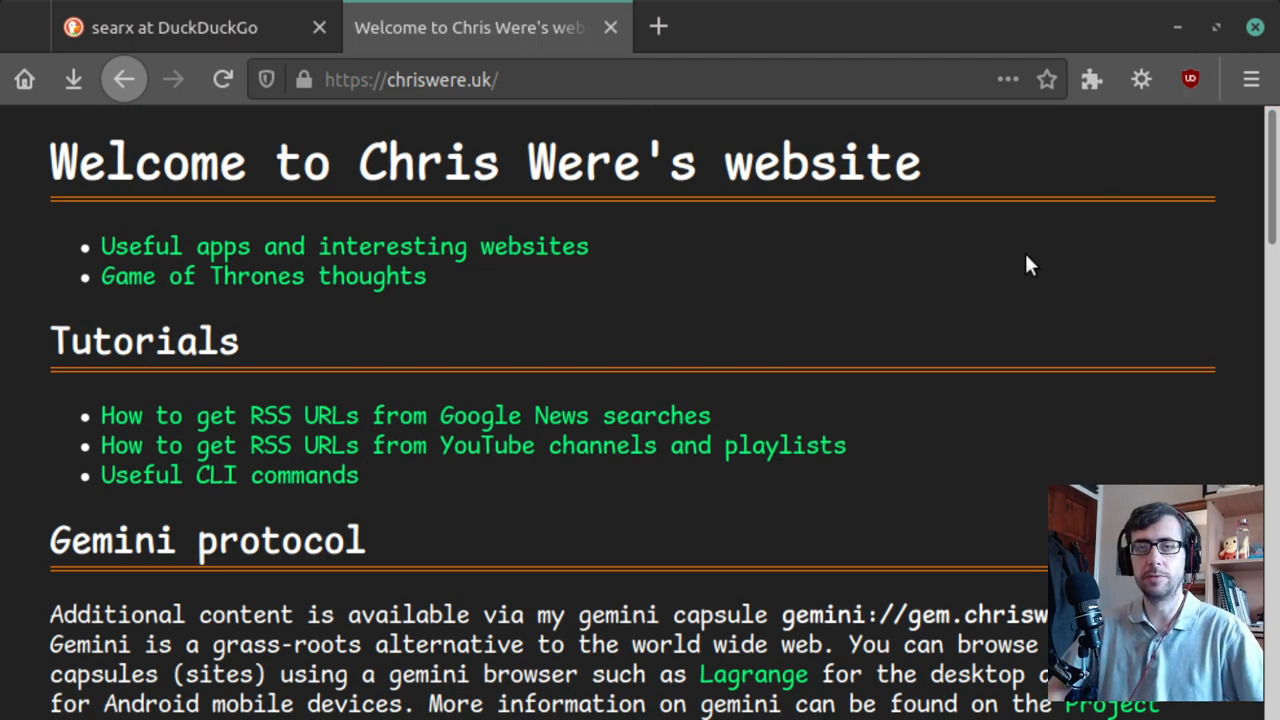